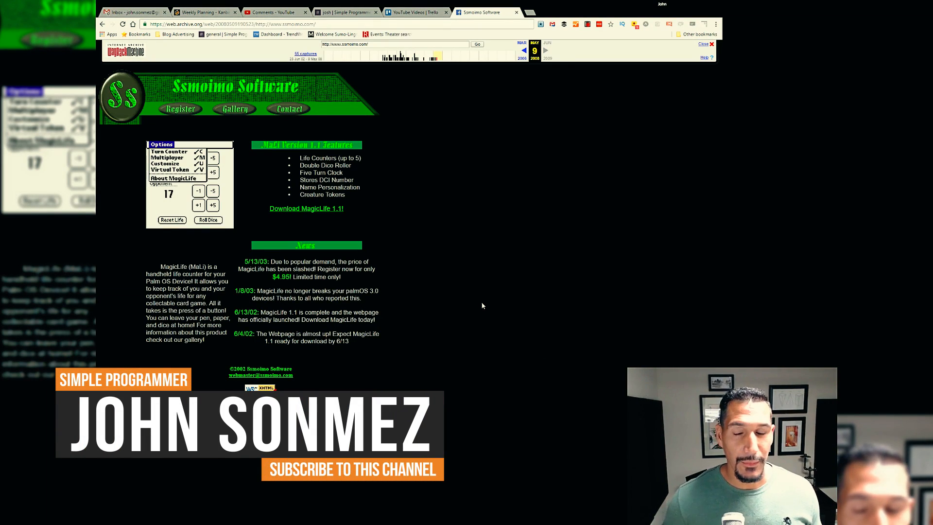
Click through the first gallery screenshots of the archived MagicLife site
left_click(169, 164)
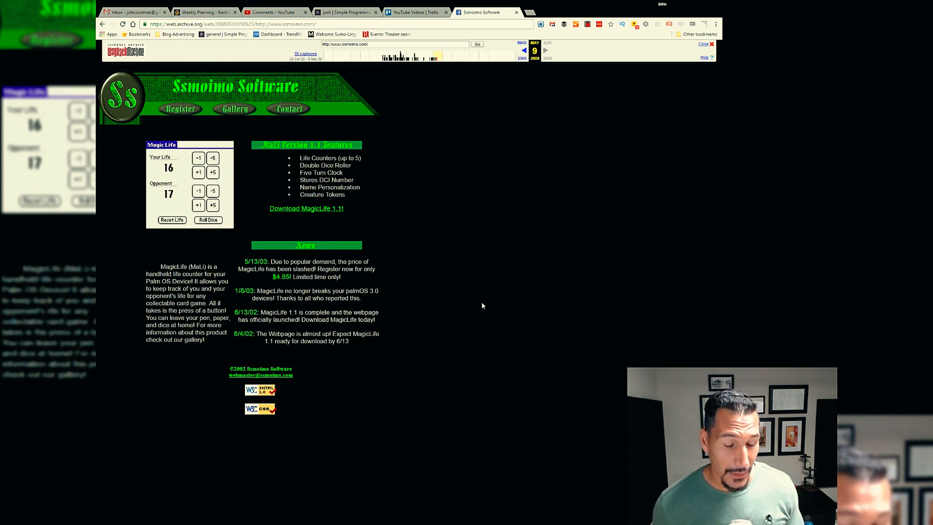
left_click(162, 145)
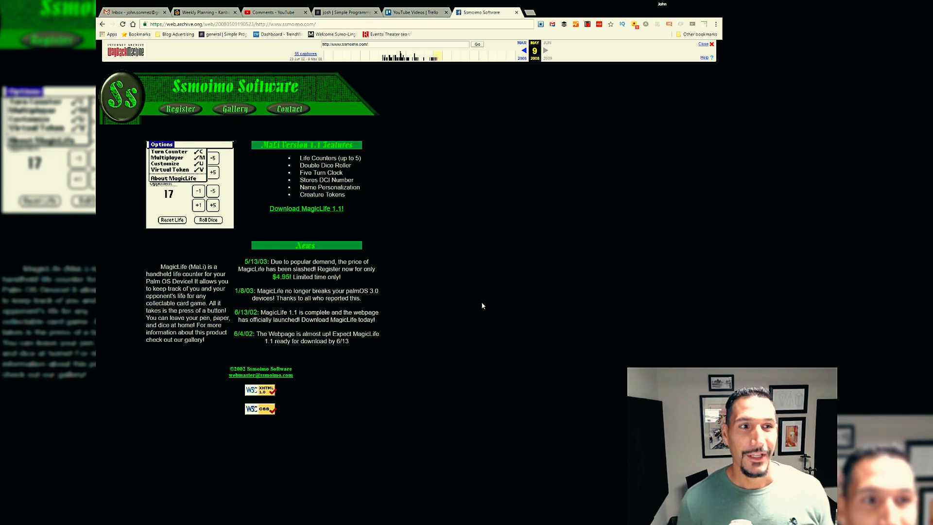
left_click(169, 161)
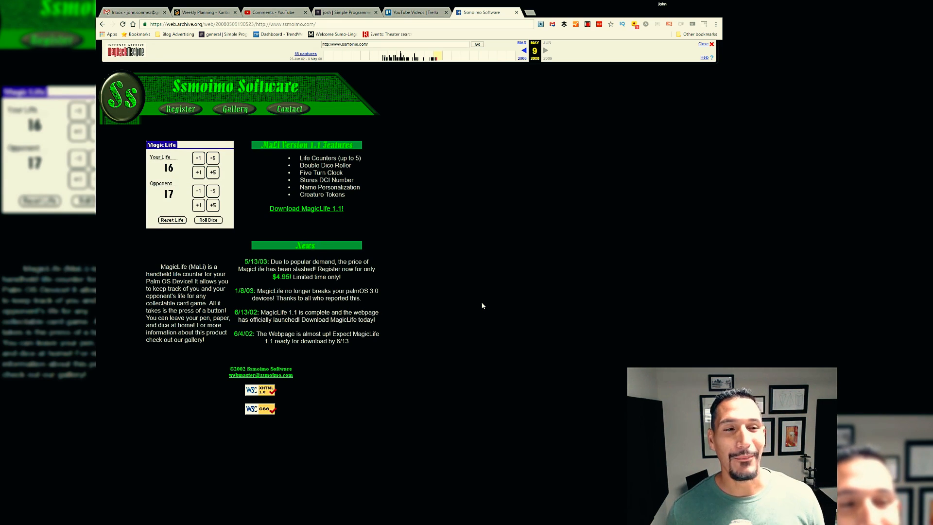
left_click(162, 145)
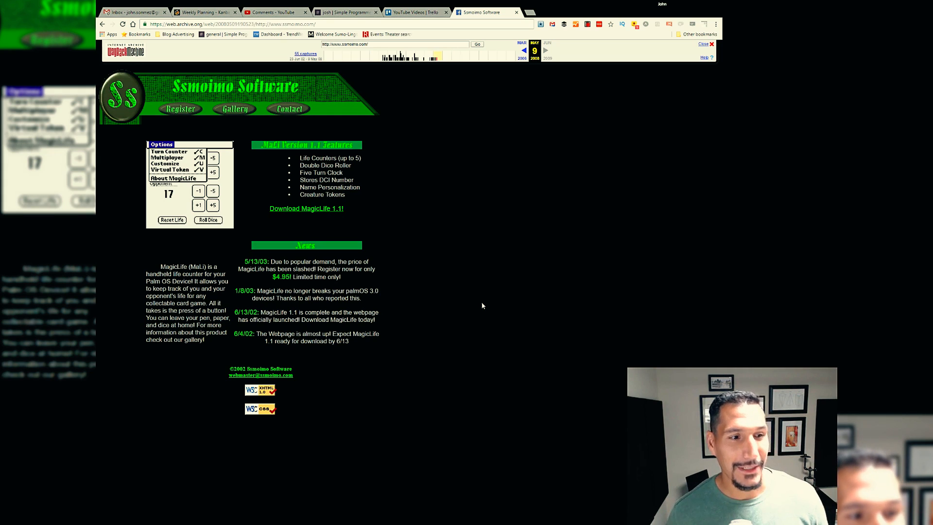
left_click(169, 162)
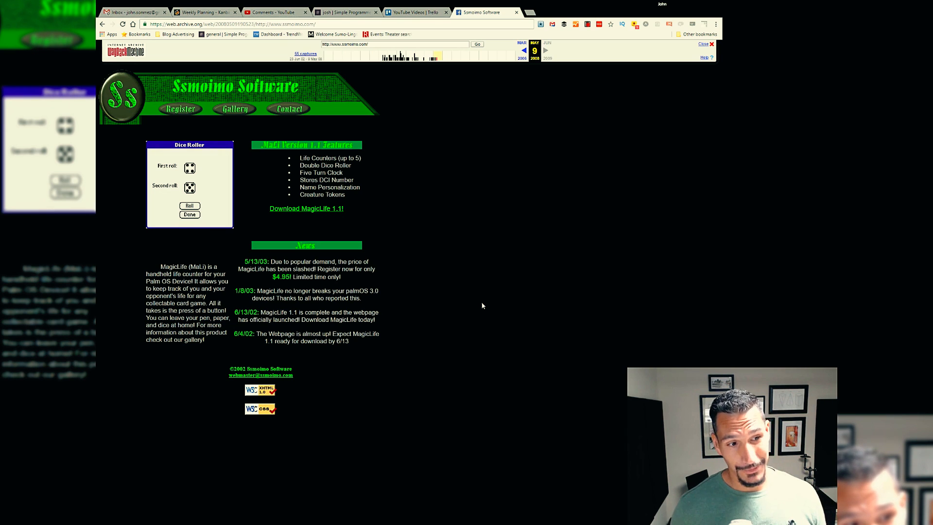
left_click(190, 215)
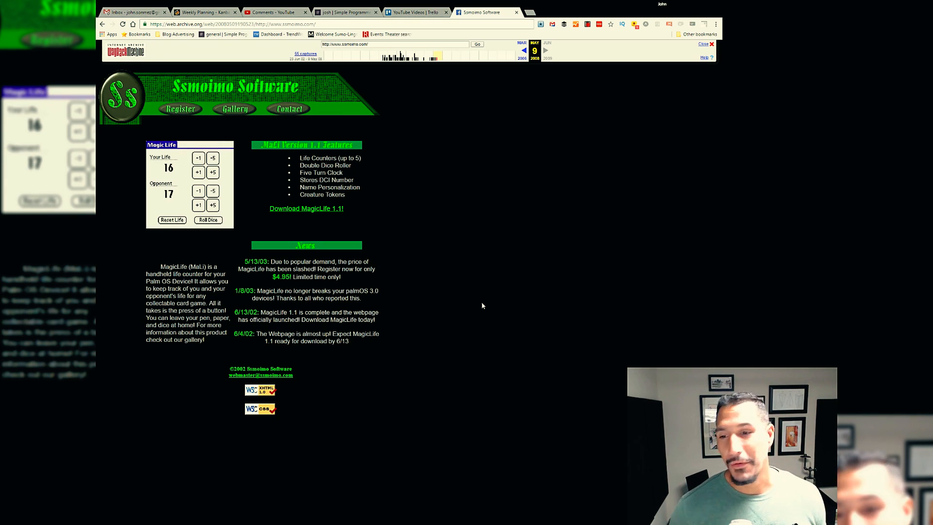
left_click(161, 144)
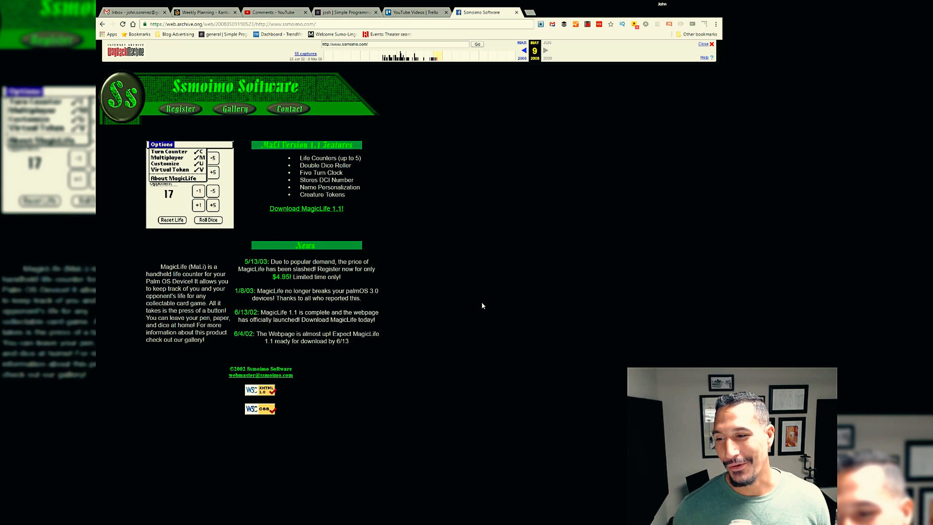
left_click(166, 163)
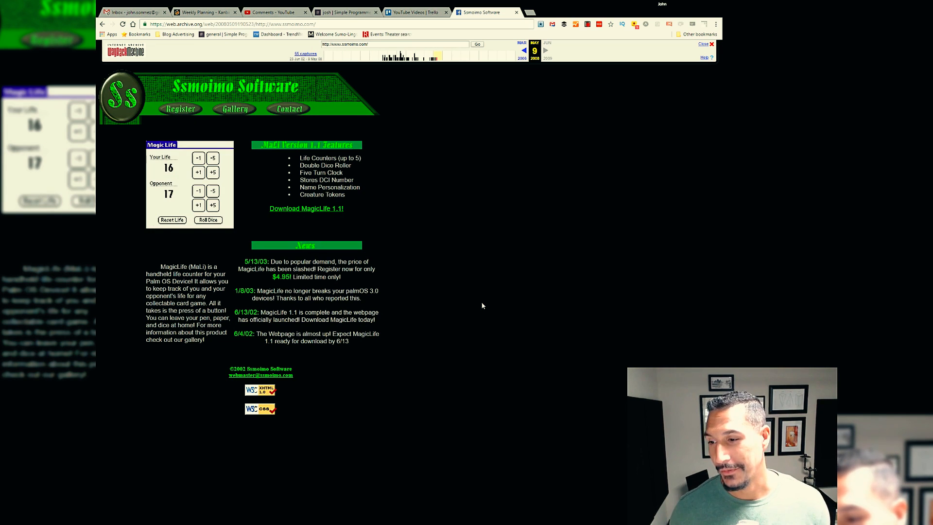
left_click(161, 145)
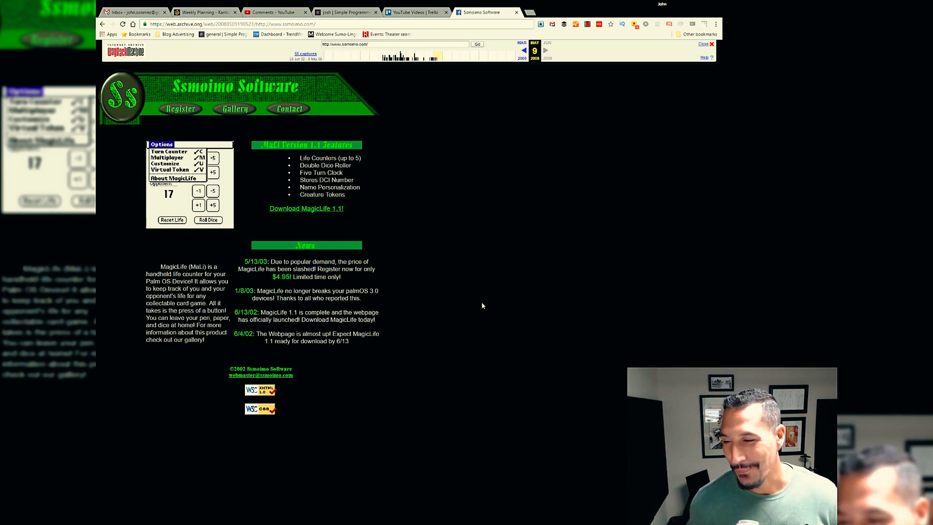
left_click(168, 157)
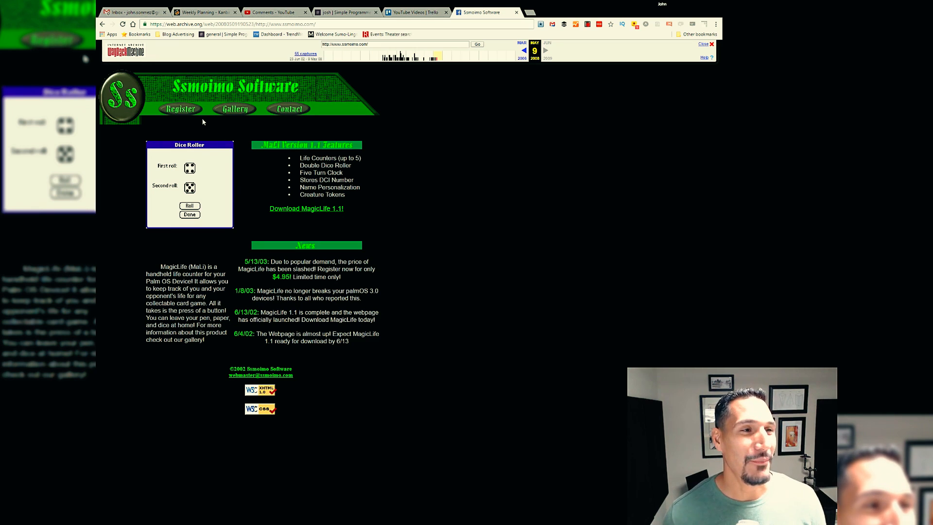
left_click(190, 215)
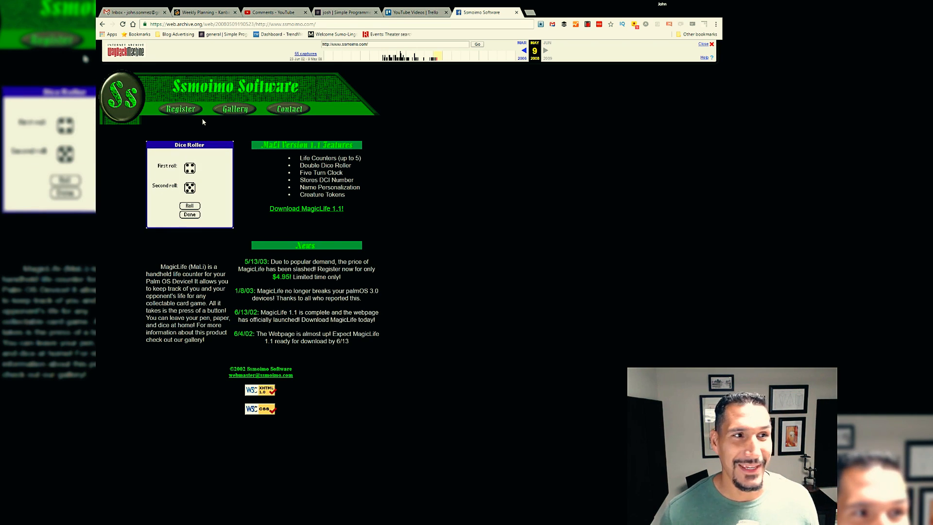
left_click(189, 214)
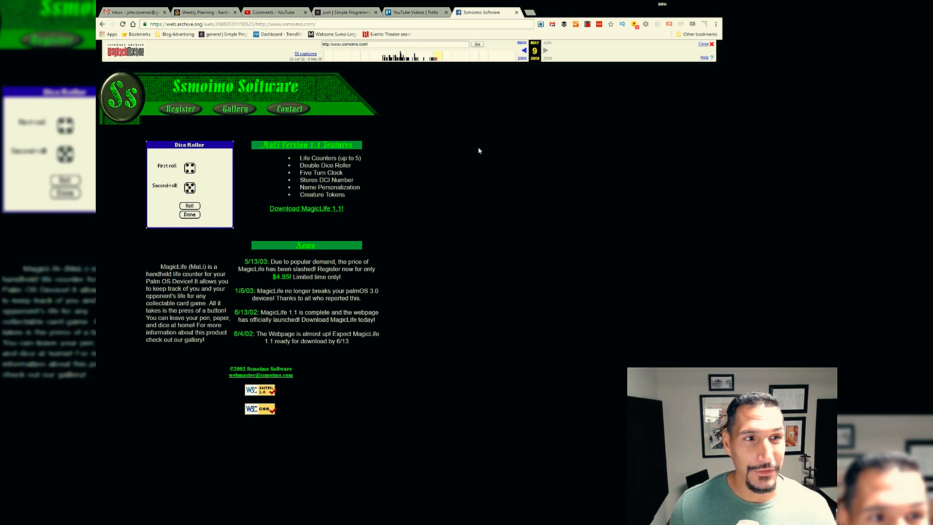
left_click(189, 215)
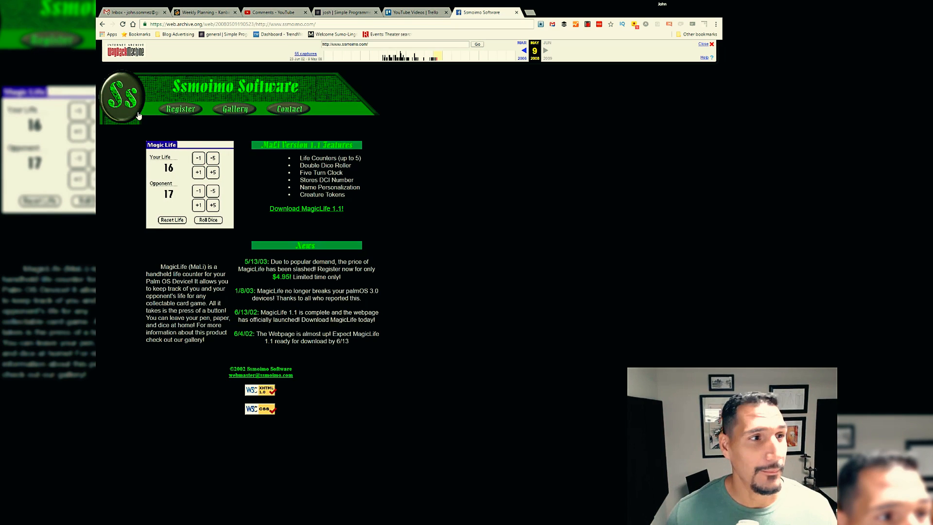
mouse_move(124, 128)
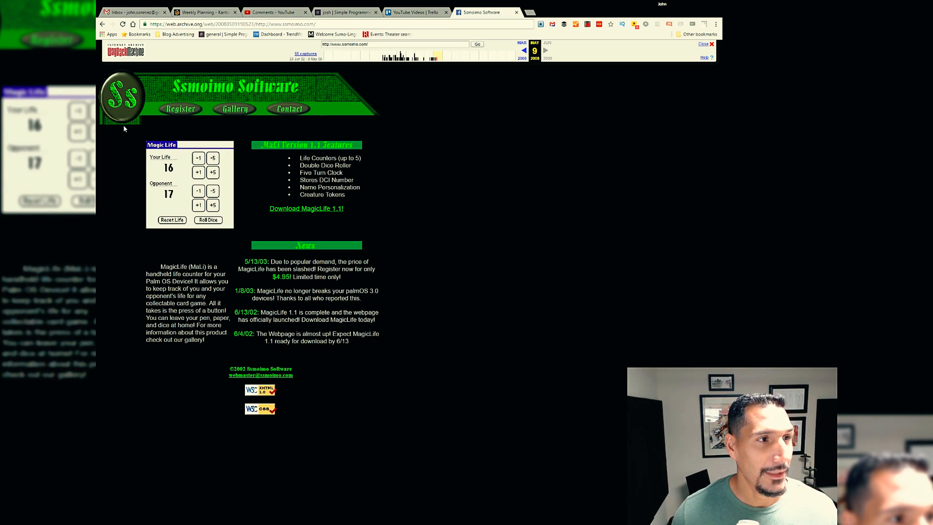
Continue clicking through the remaining MagicLife gallery screenshots
left_click(161, 145)
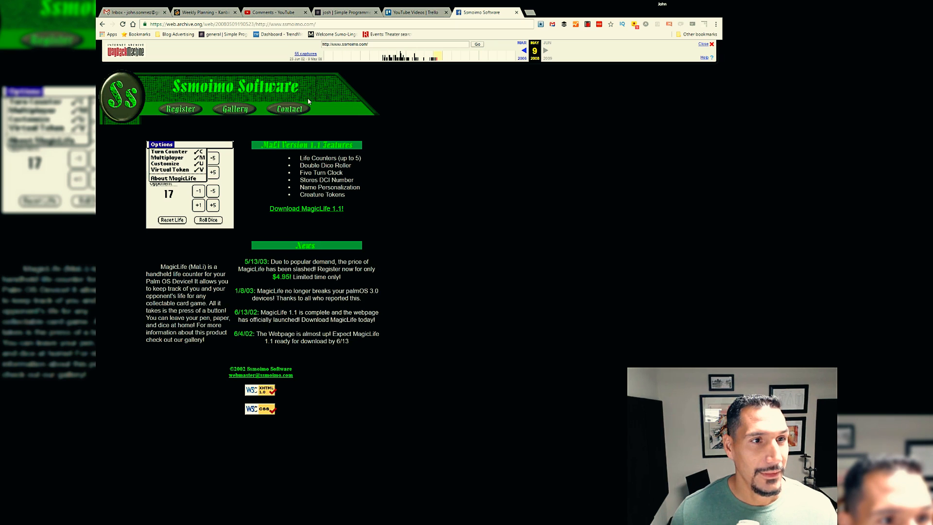
left_click(164, 164)
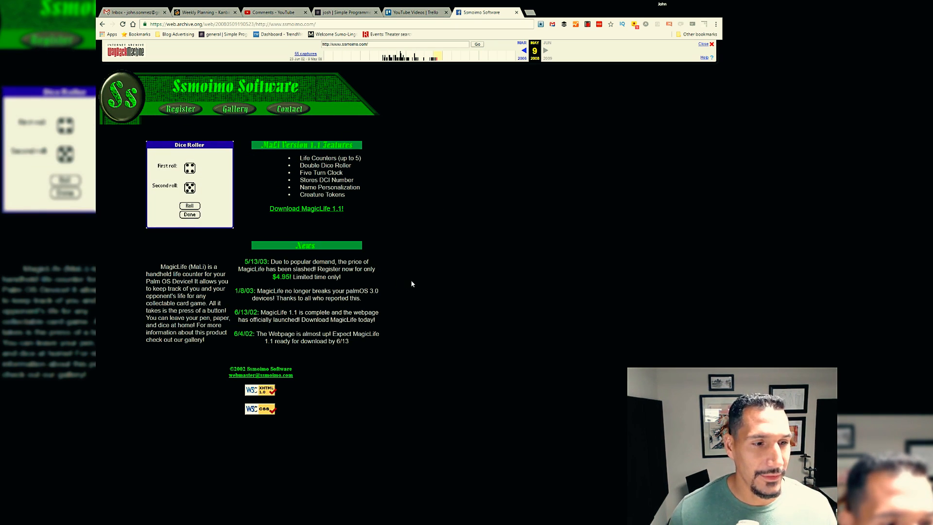
left_click(189, 214)
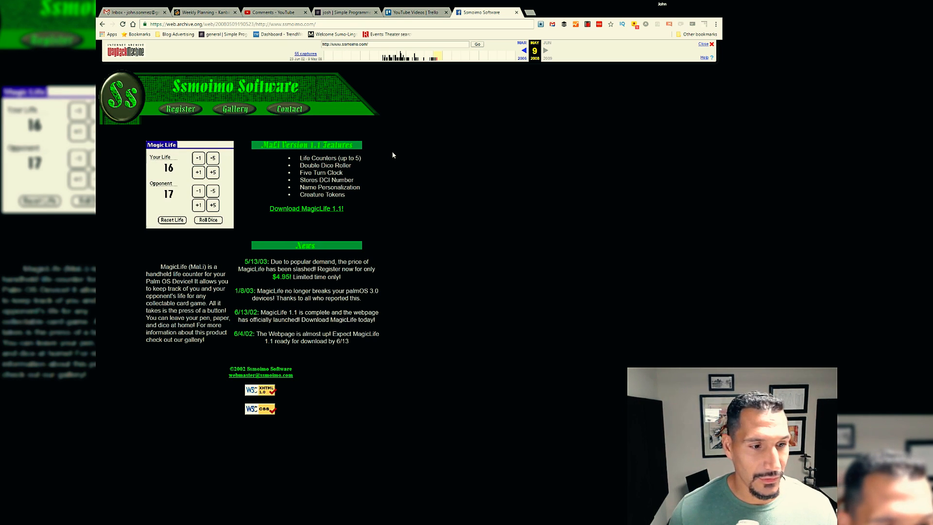
left_click(161, 145)
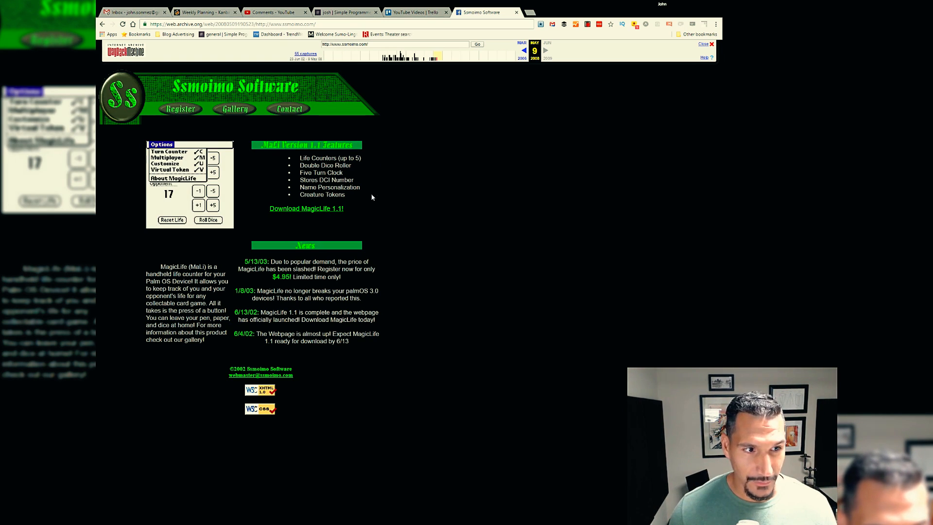
left_click(169, 165)
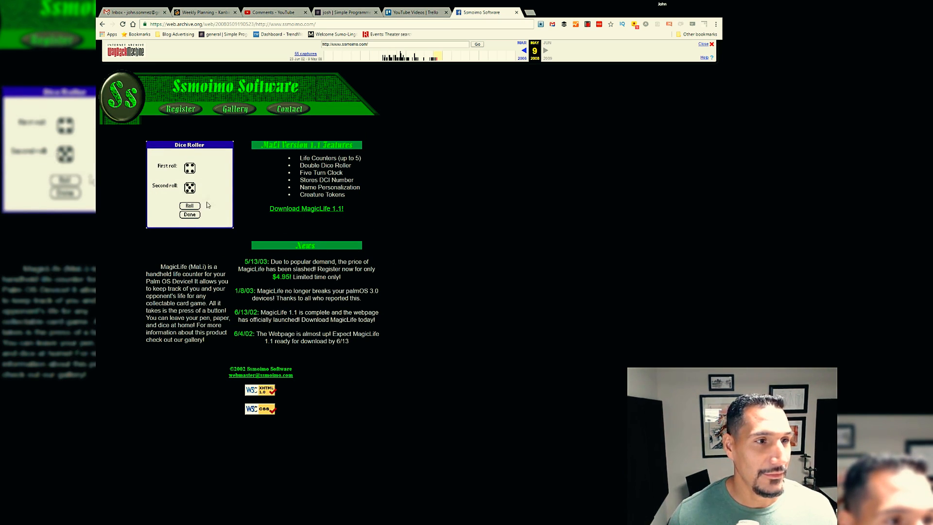
left_click(189, 214)
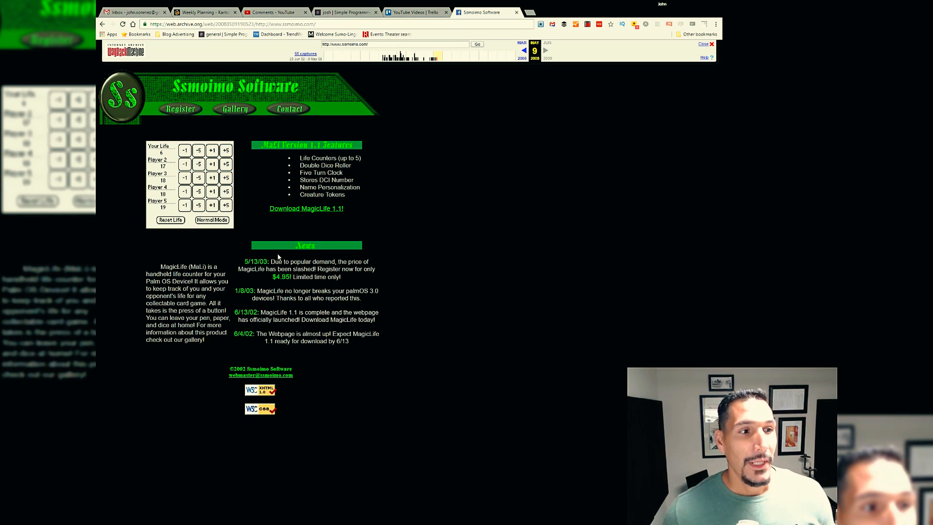
left_click(212, 220)
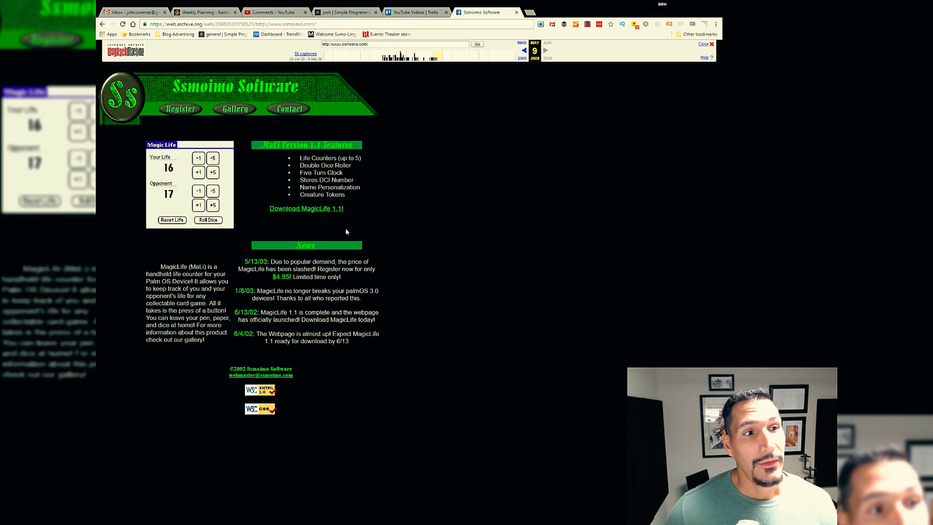
mouse_move(431, 234)
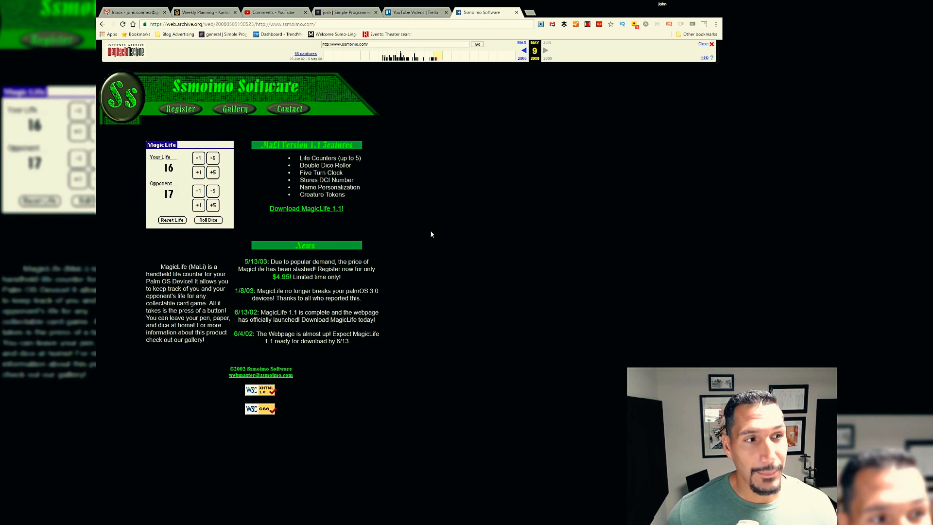
left_click(161, 145)
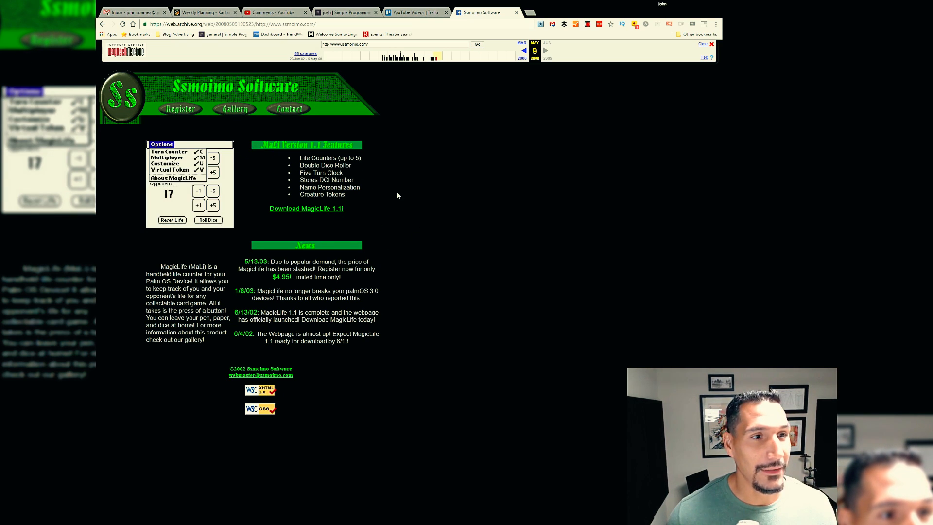
left_click(169, 162)
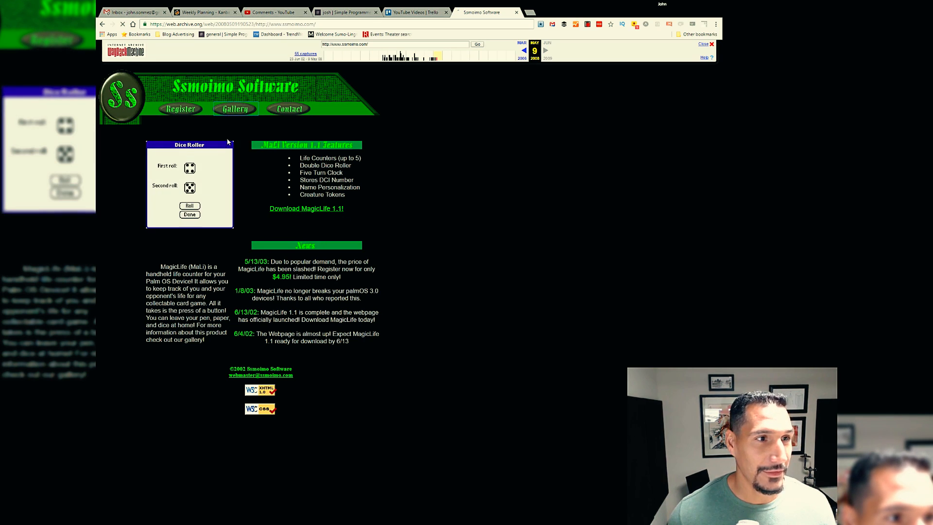
left_click(234, 108)
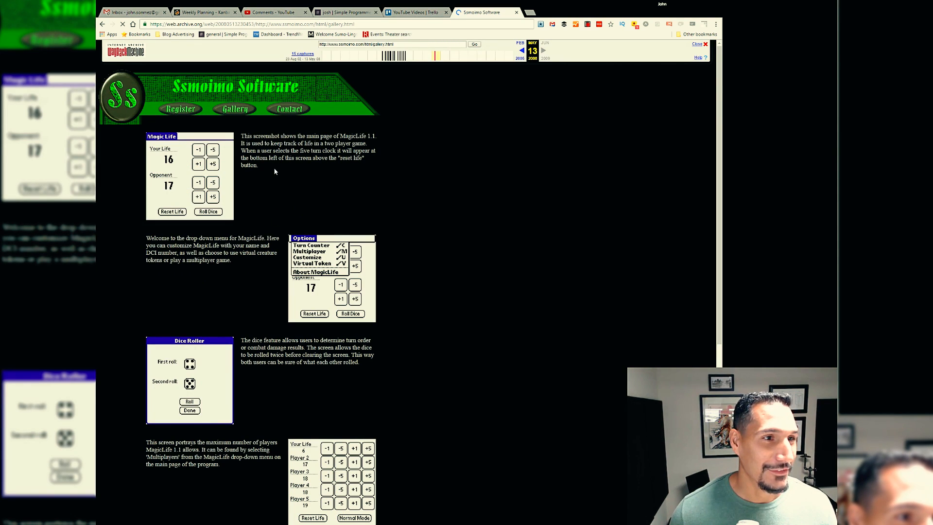
mouse_move(349, 181)
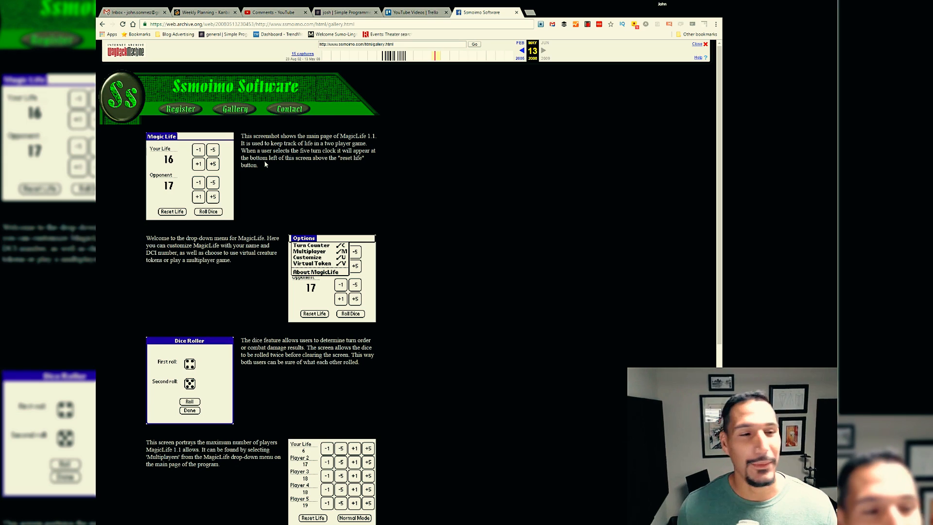
mouse_move(212, 174)
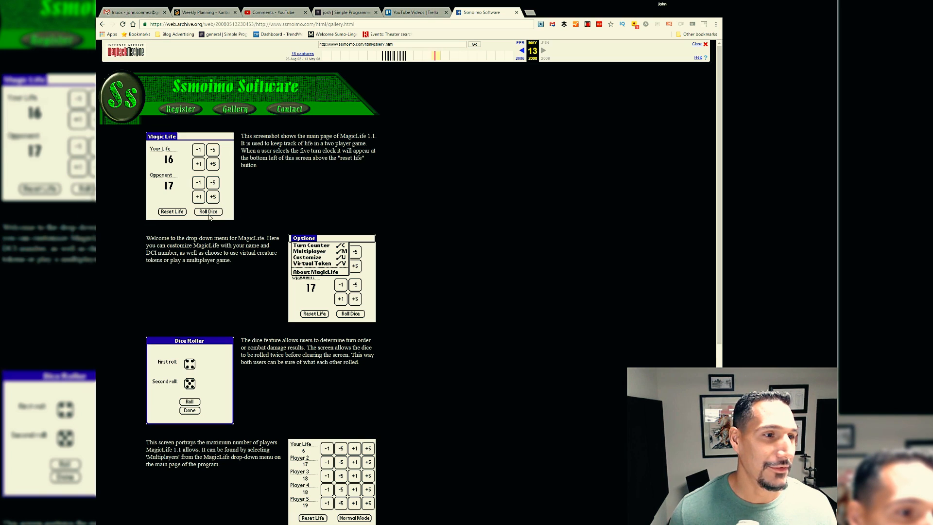
mouse_move(184, 223)
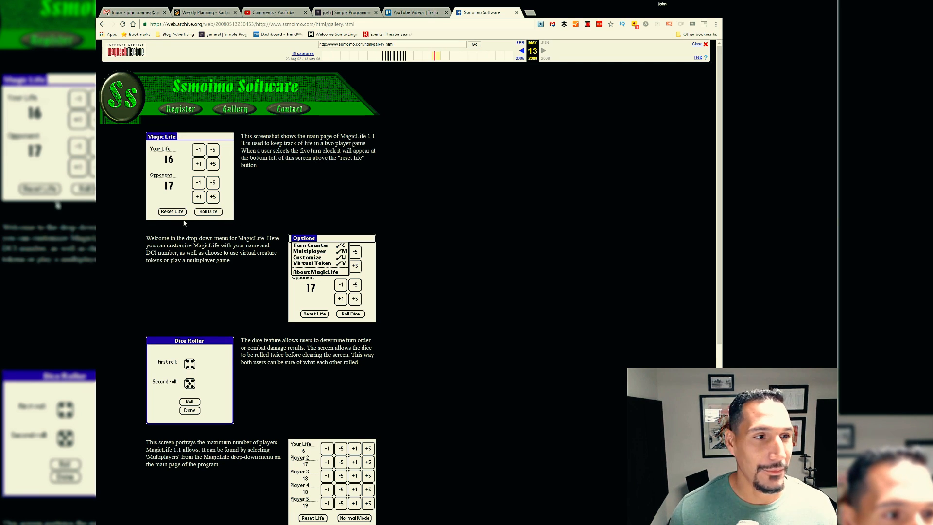
mouse_move(175, 148)
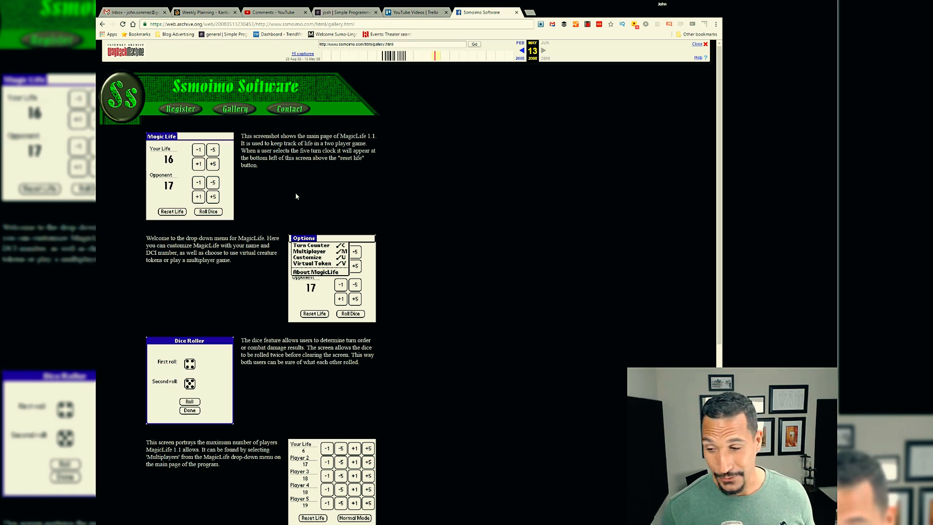
mouse_move(304, 128)
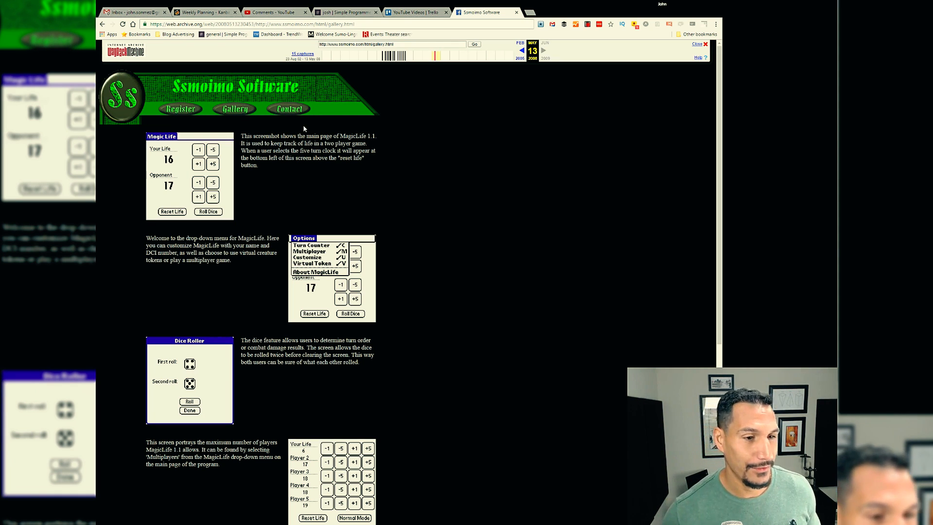
mouse_move(354, 126)
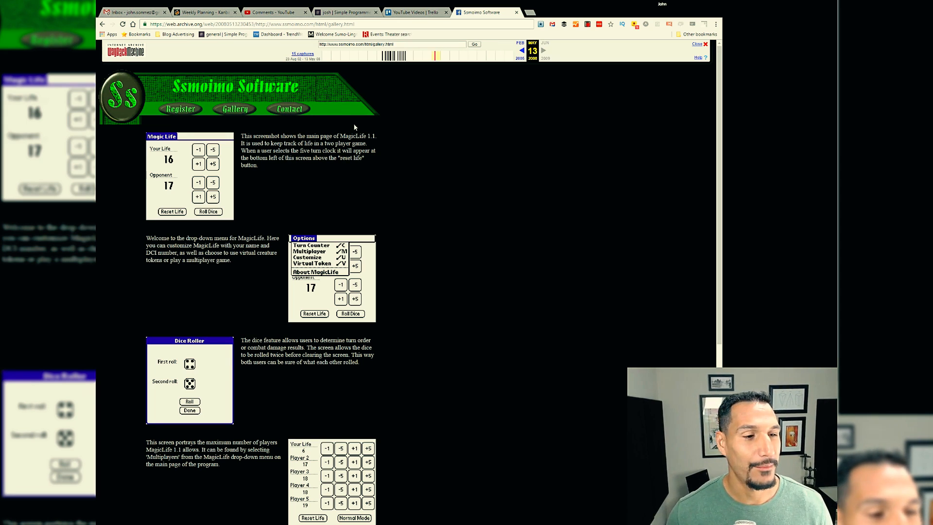
mouse_move(240, 183)
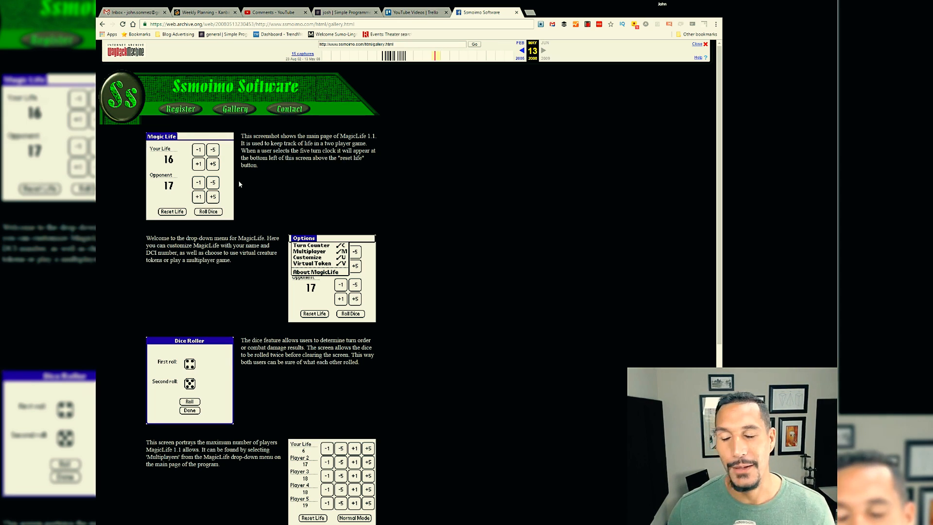
mouse_move(373, 231)
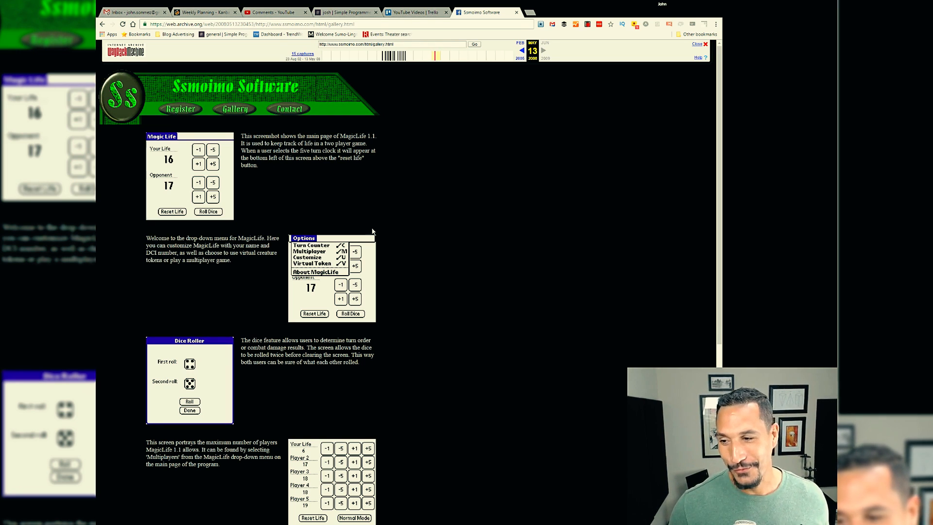
mouse_move(385, 226)
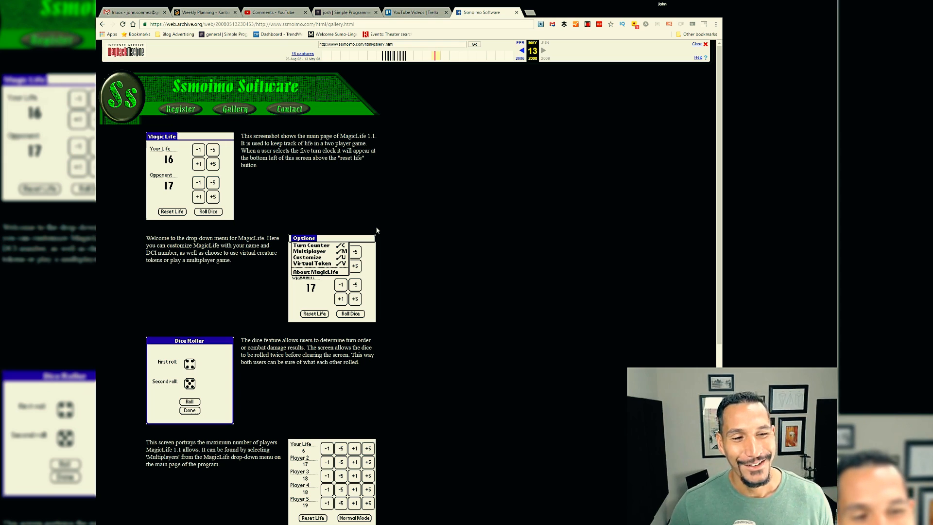
Scroll the gallery down to its footer, then open the Register page
scroll("down", 3)
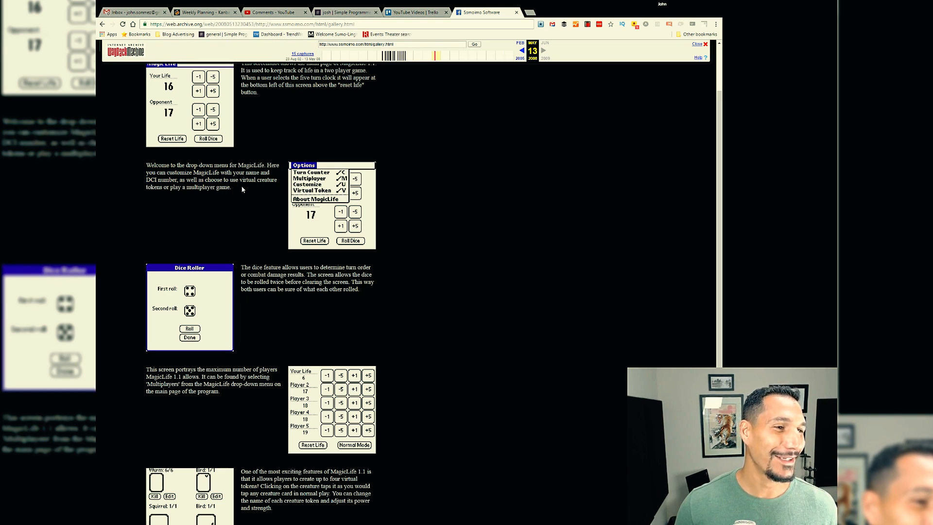
mouse_move(237, 205)
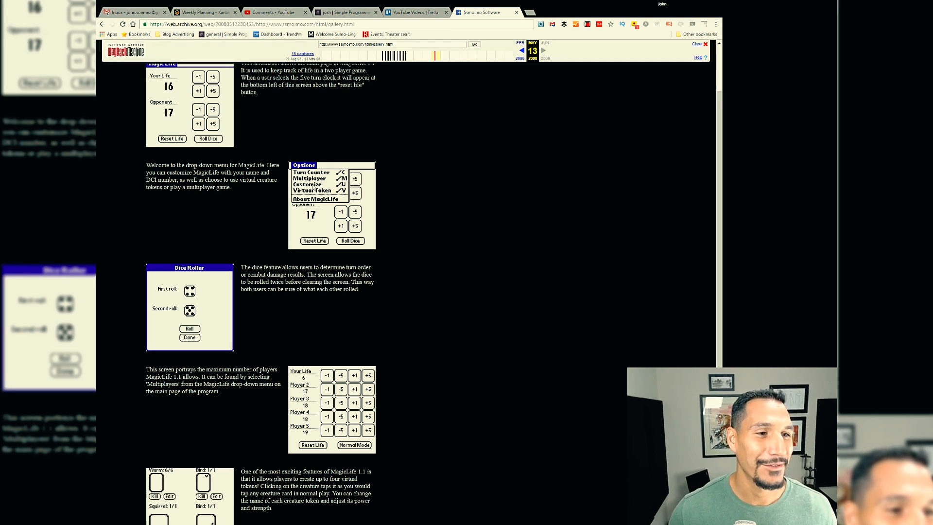
scroll("down", 3)
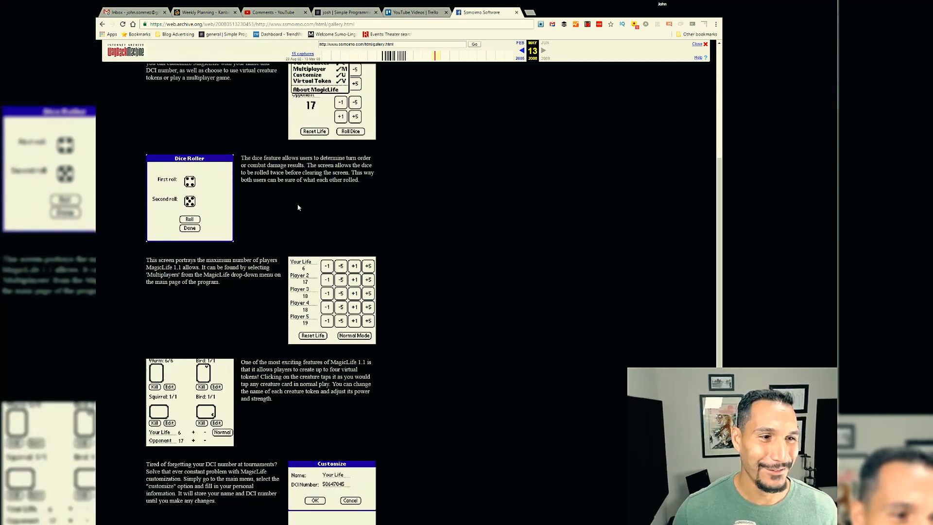
mouse_move(249, 201)
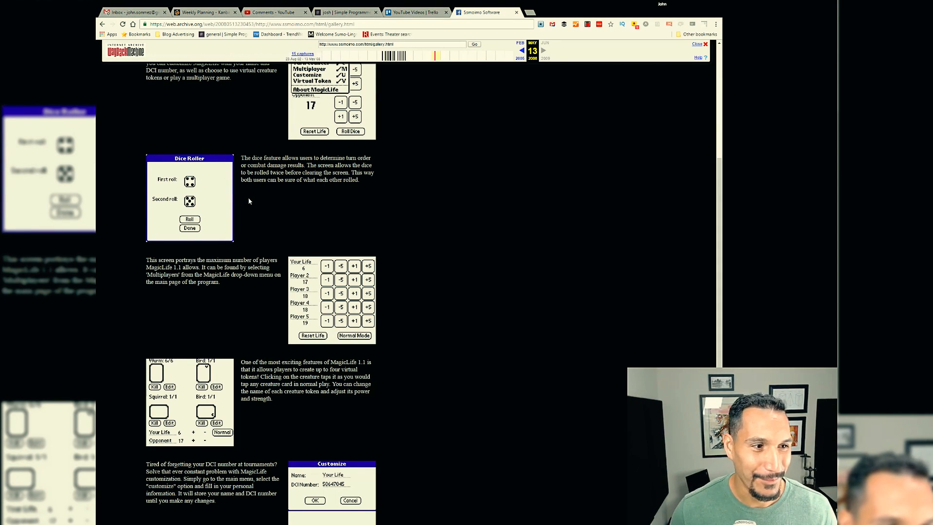
scroll("down", 3)
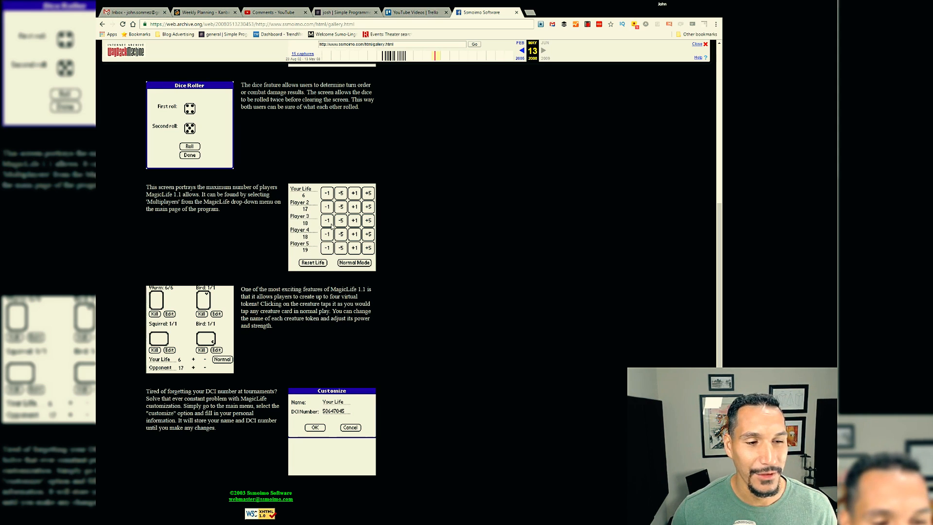
scroll("up", 3)
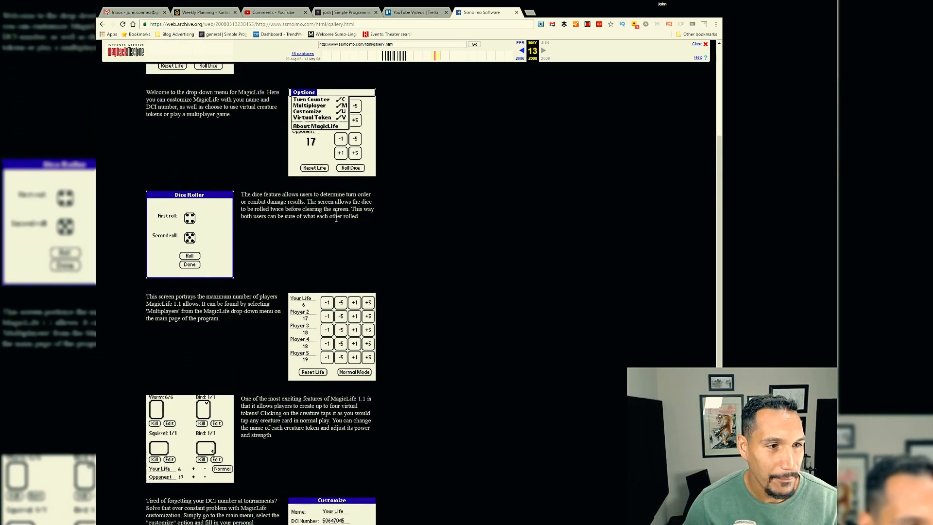
scroll("down", 3)
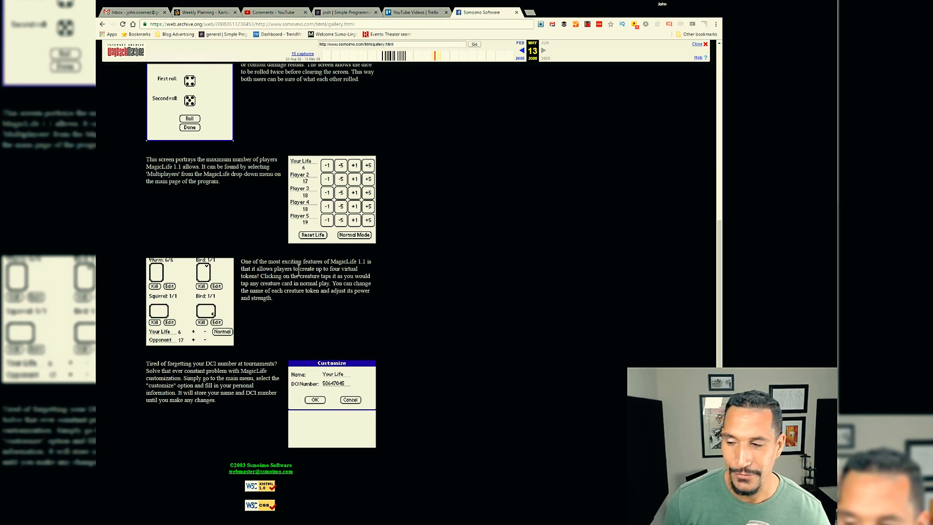
mouse_move(229, 243)
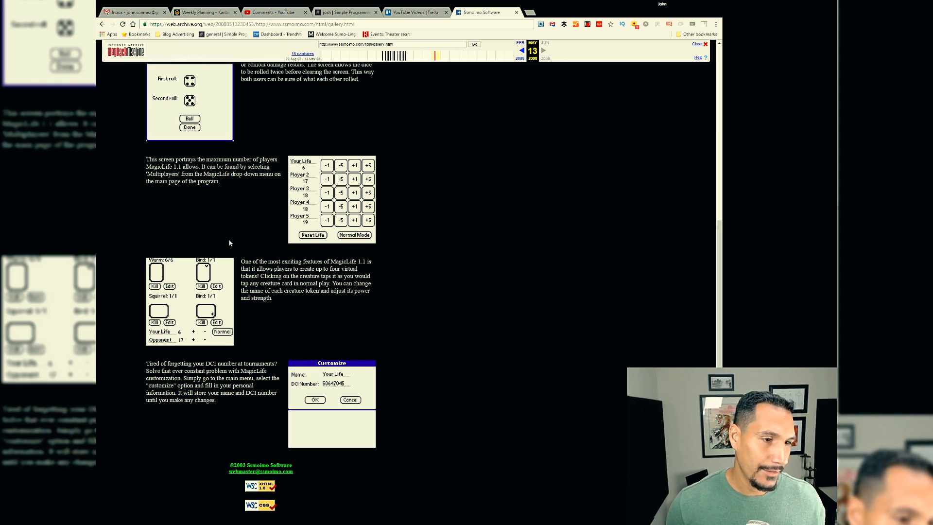
mouse_move(284, 310)
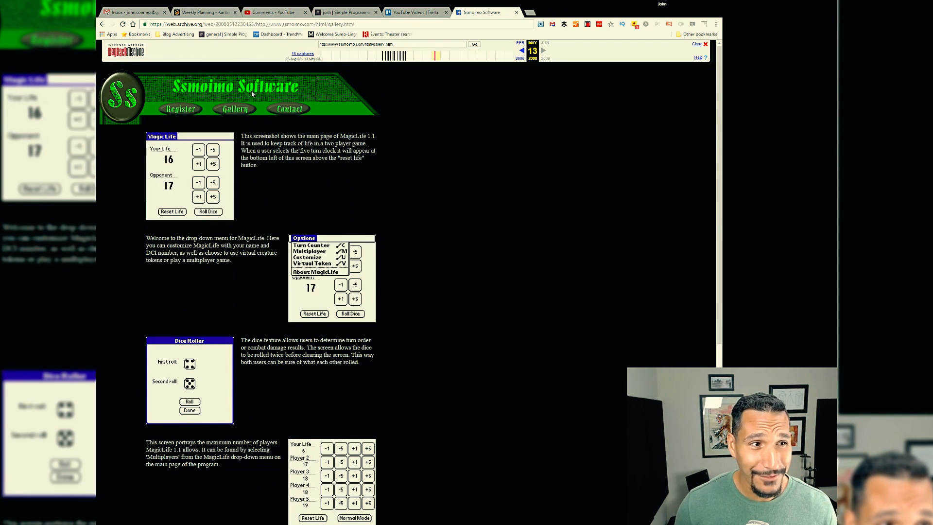
left_click(180, 108)
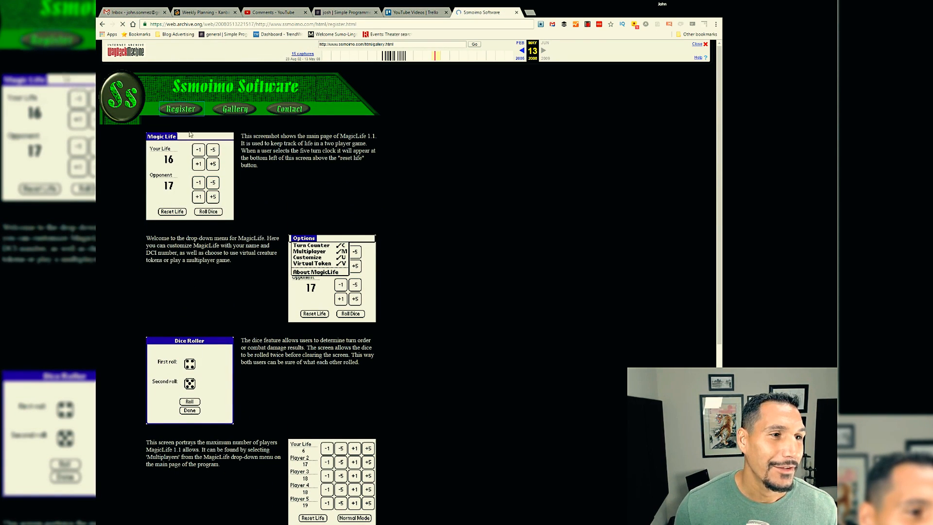
Wait for the Register page to show the $4.95 MagicLife 1.1 feature comparison
left_click(181, 109)
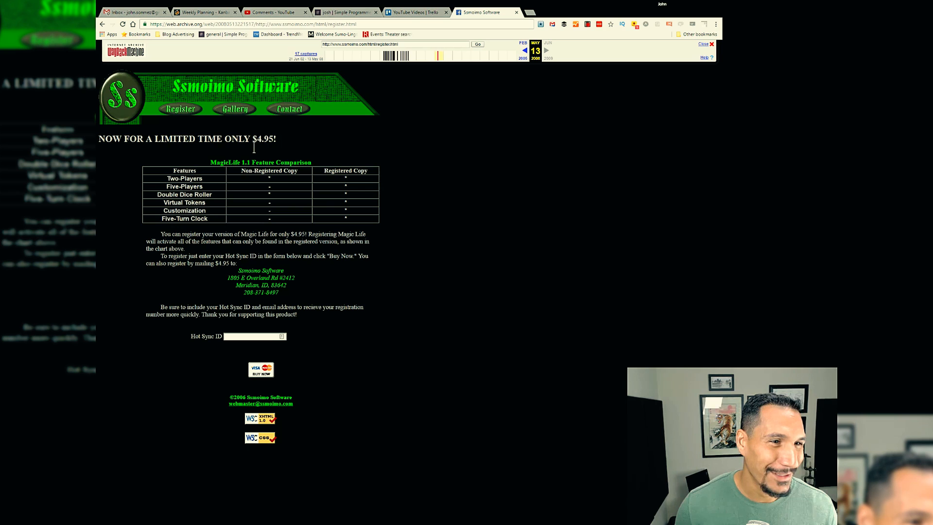
mouse_move(250, 176)
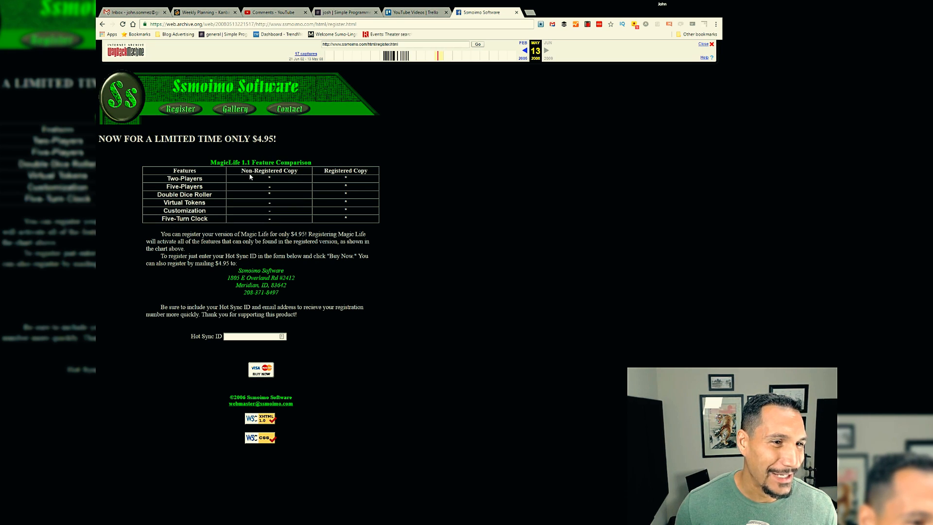
mouse_move(280, 195)
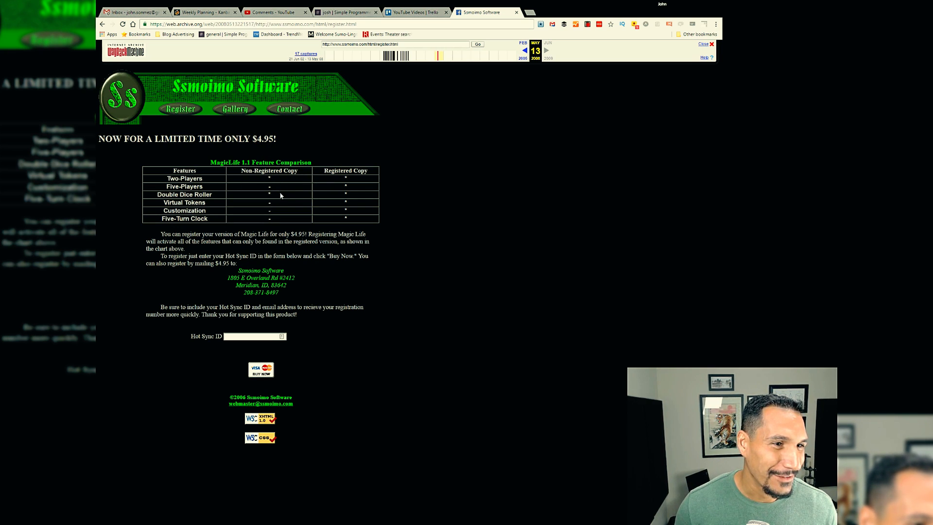
mouse_move(333, 213)
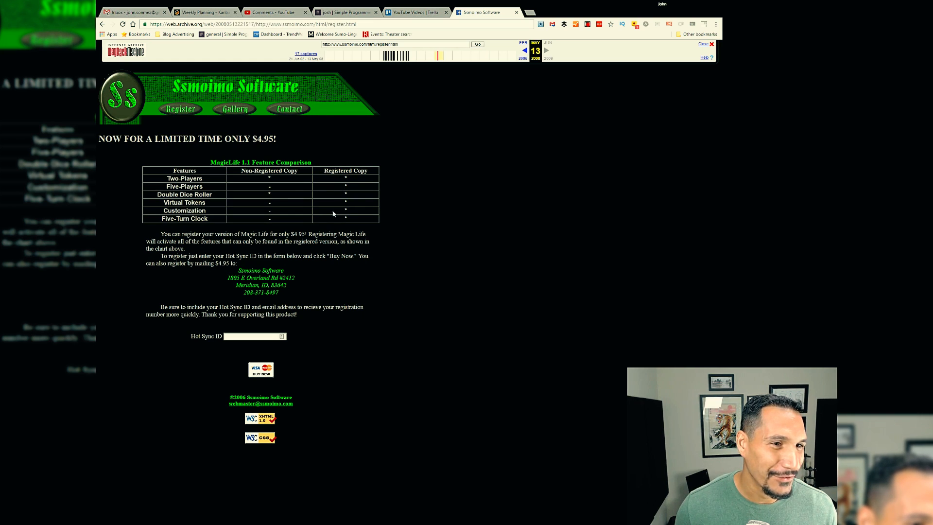
mouse_move(275, 183)
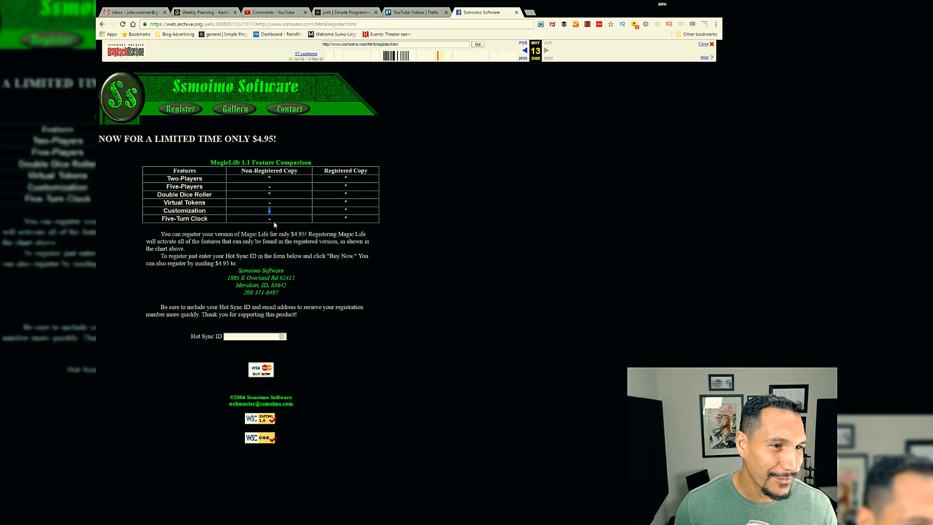
mouse_move(266, 231)
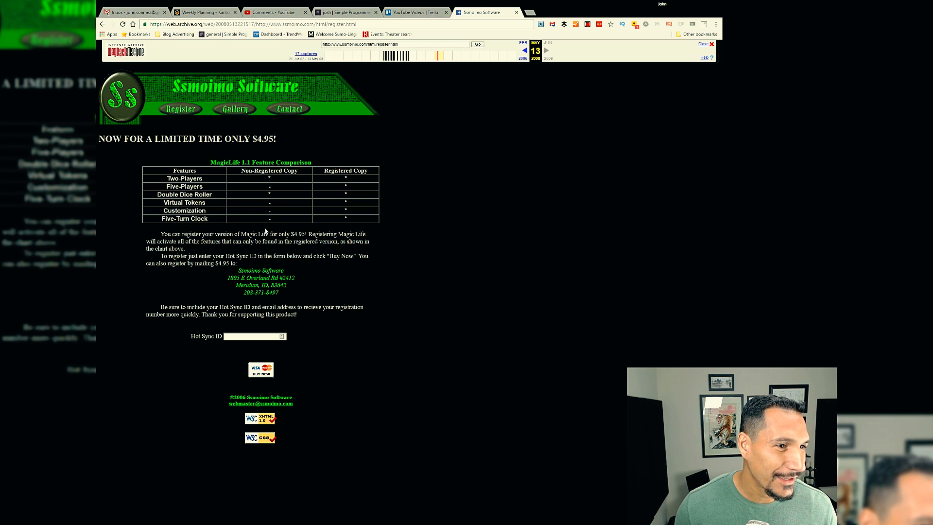
mouse_move(292, 267)
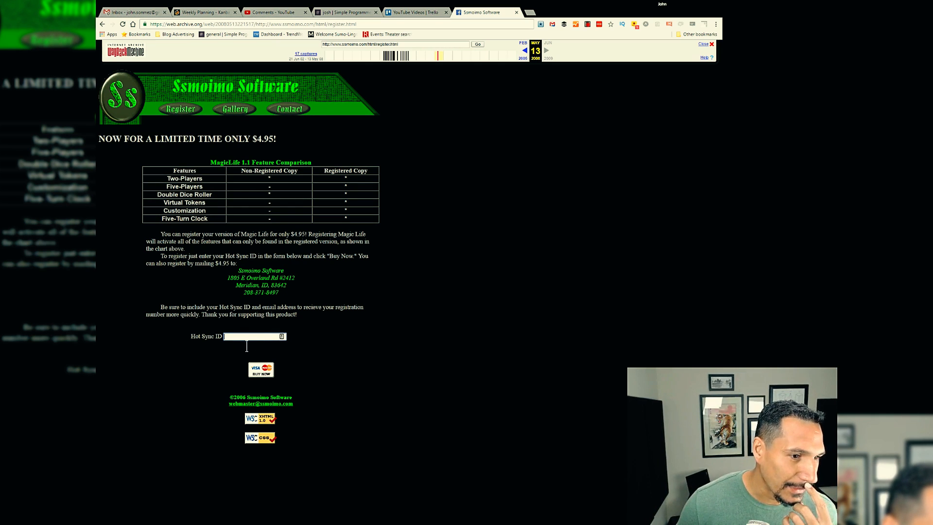
mouse_move(327, 324)
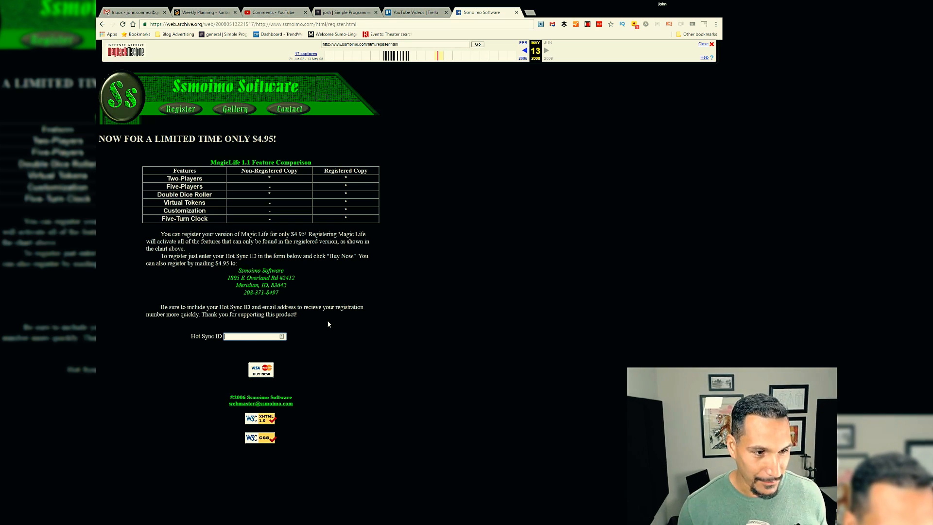
type("ssmoimo")
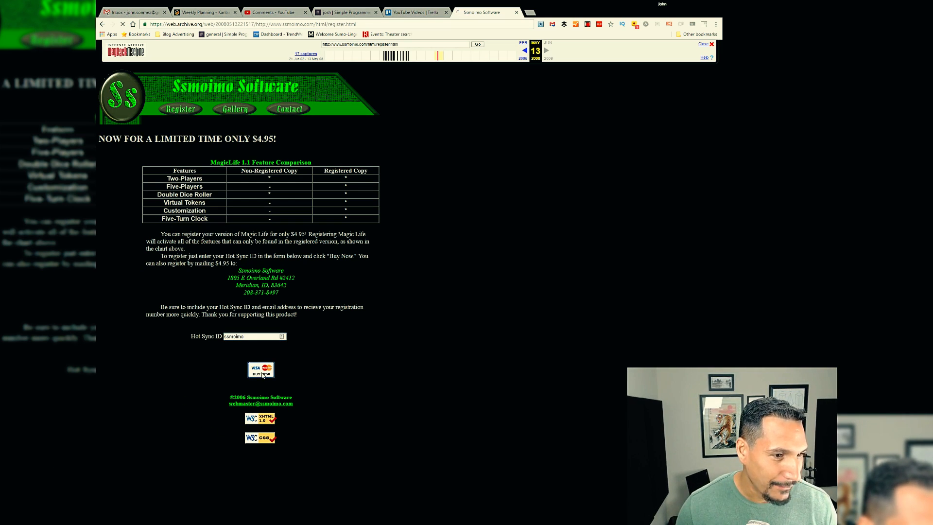
left_click(260, 372)
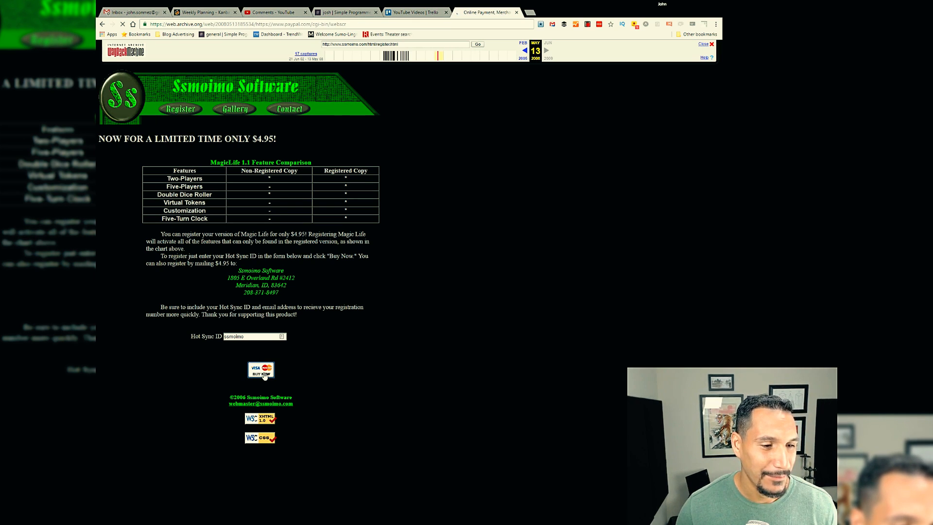
Let the archived PayPal page load, then go back to the registration page
left_click(260, 371)
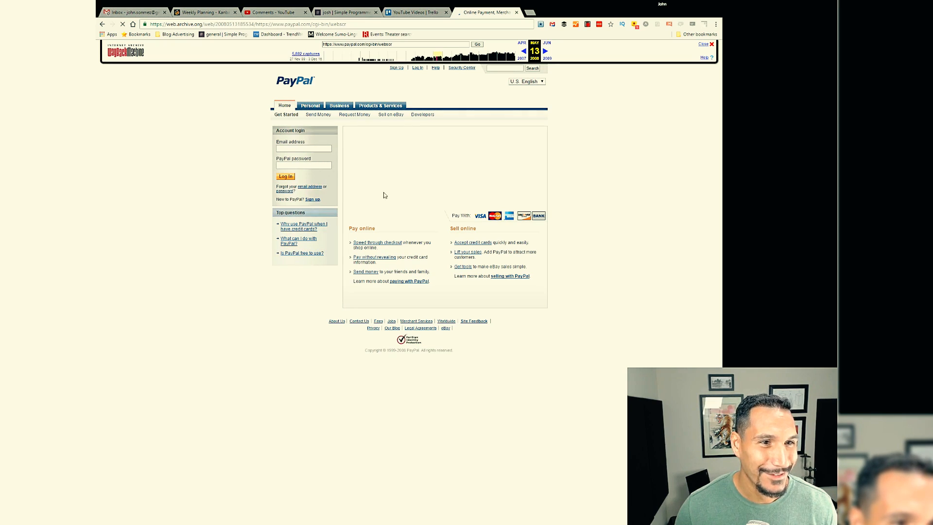
left_click(303, 148)
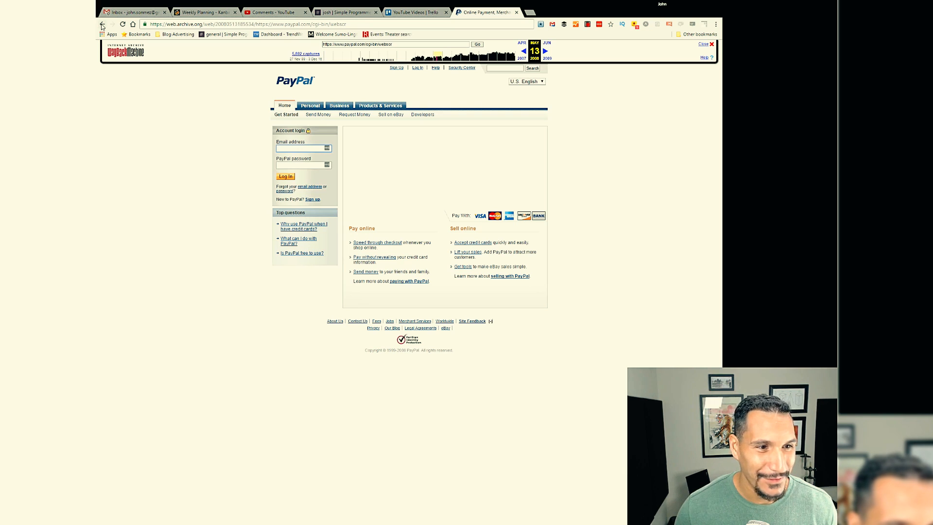
left_click(101, 24)
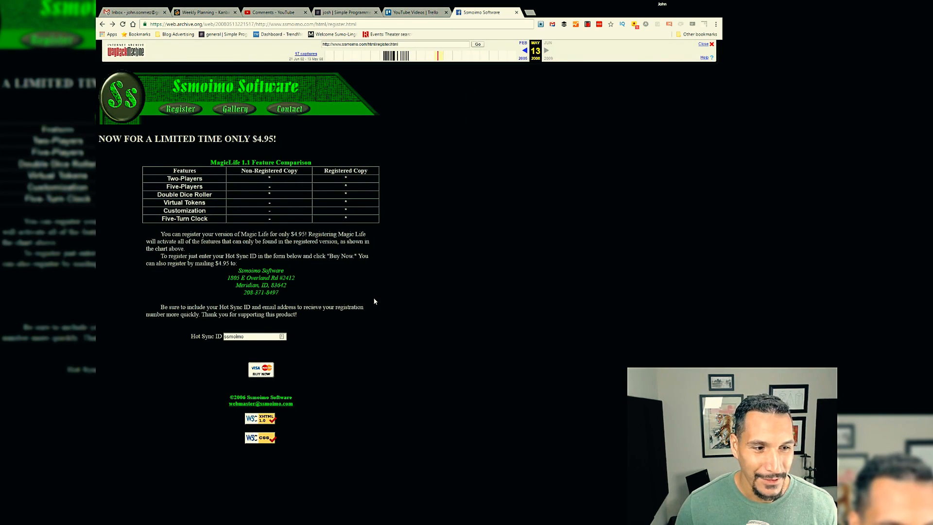
mouse_move(258, 361)
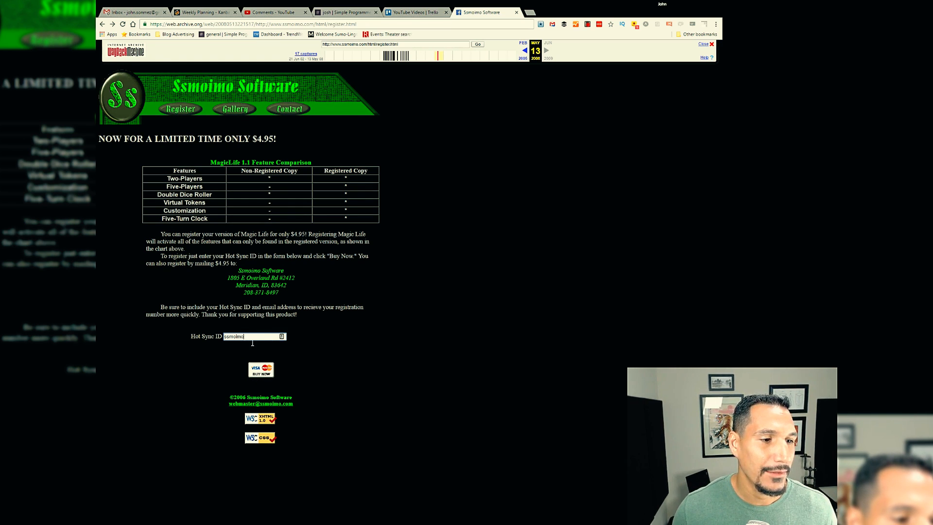
mouse_move(255, 342)
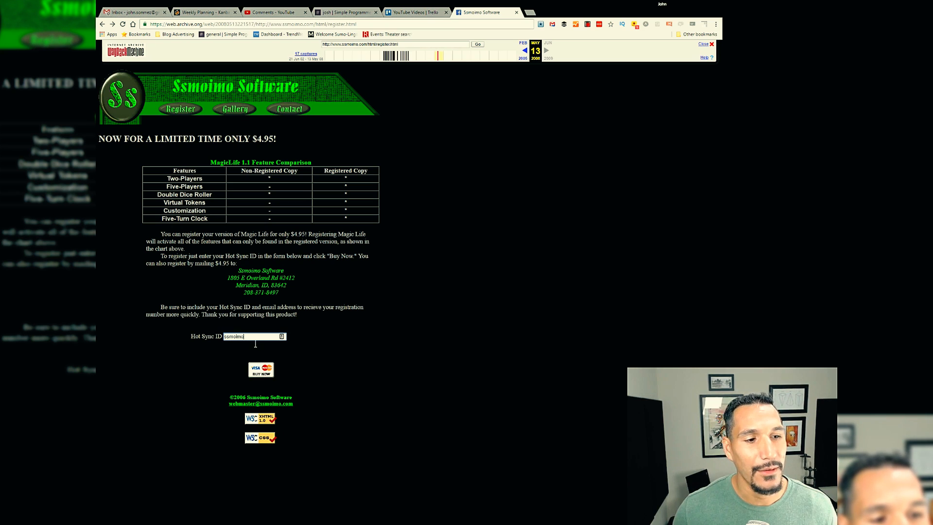
triple_click(244, 337)
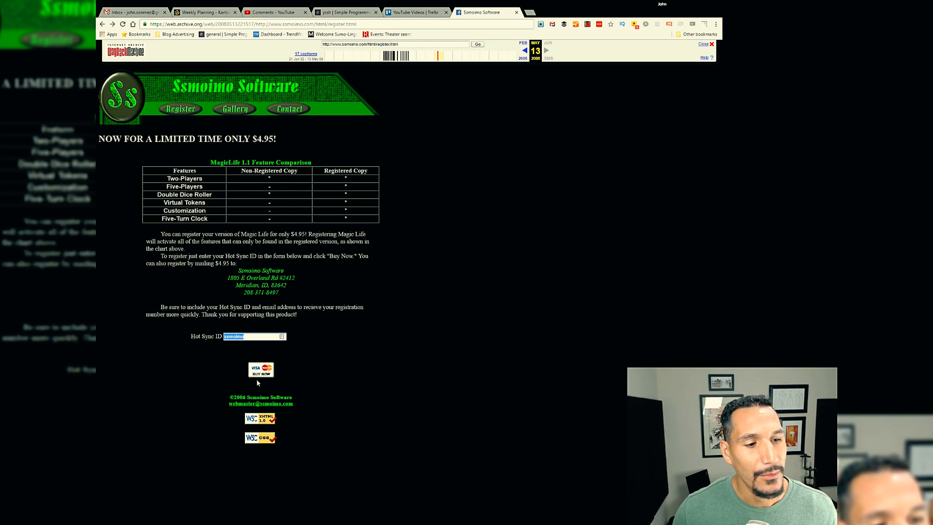
mouse_move(262, 384)
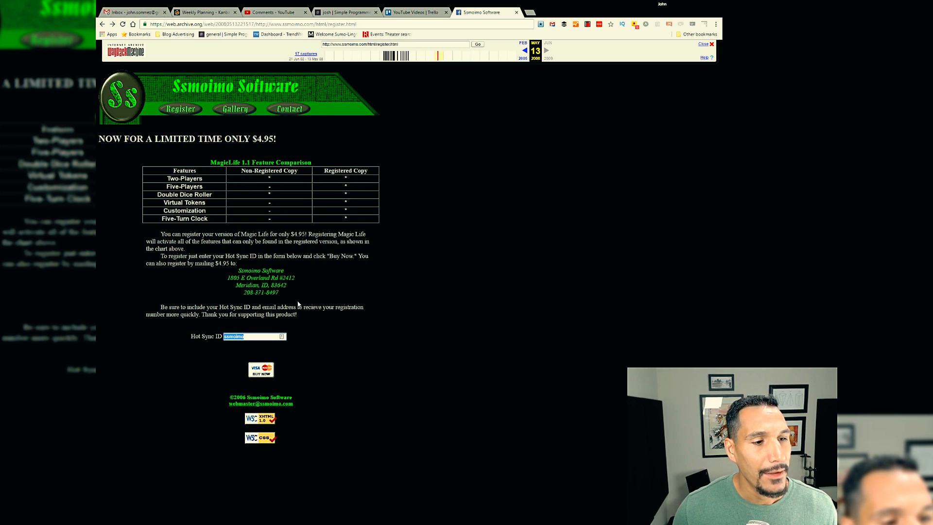
mouse_move(347, 268)
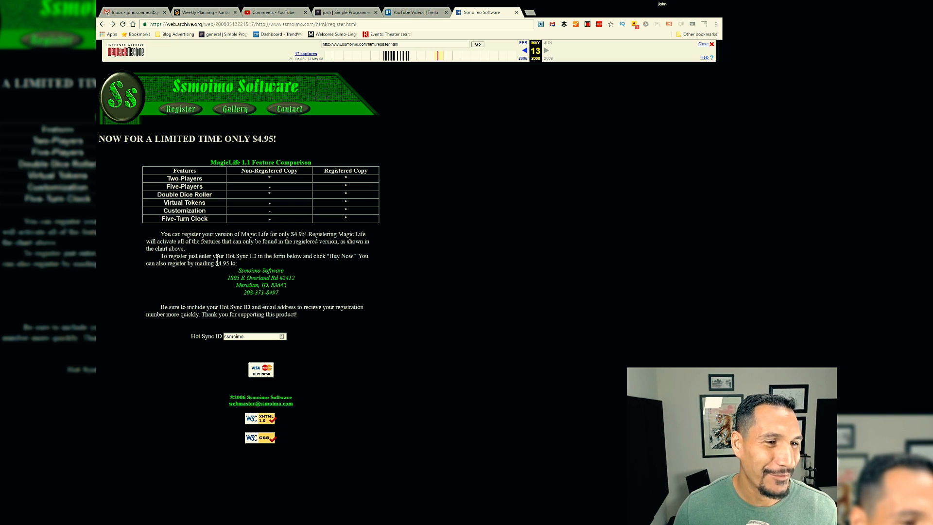
mouse_move(425, 324)
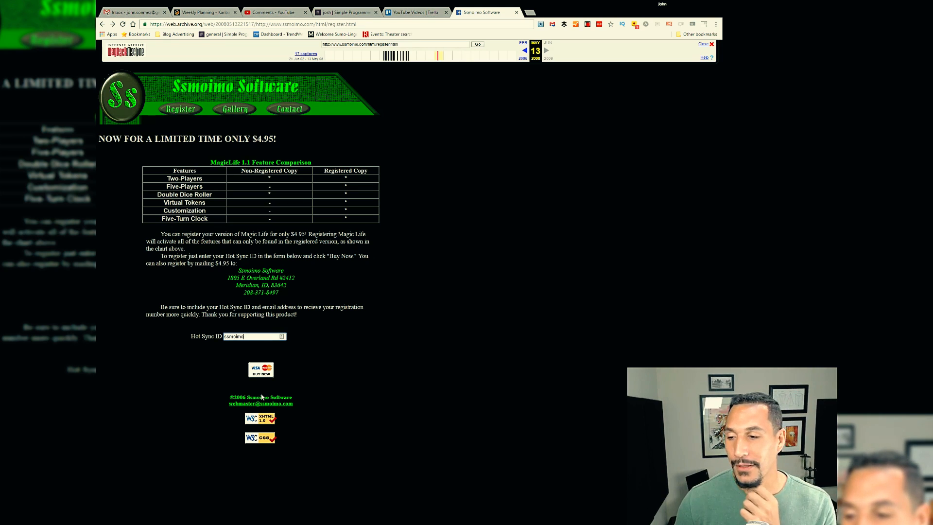
mouse_move(293, 362)
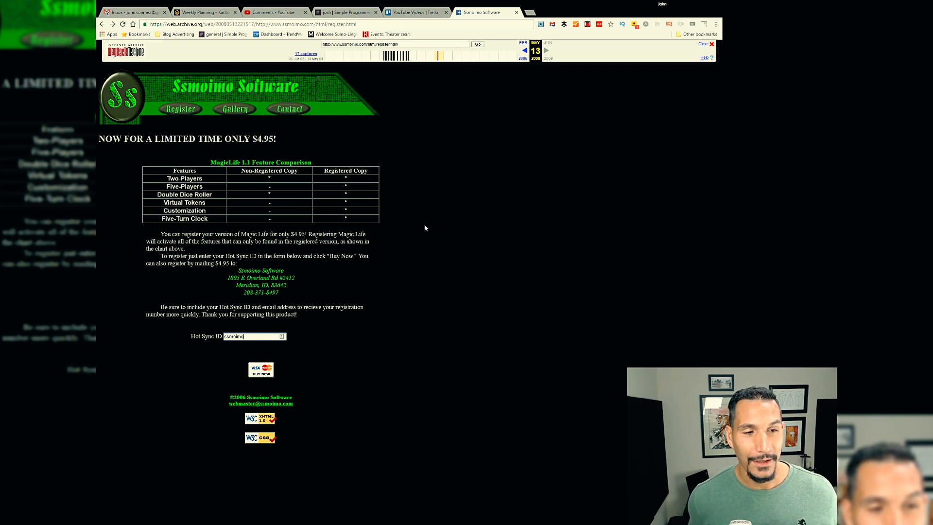
mouse_move(448, 350)
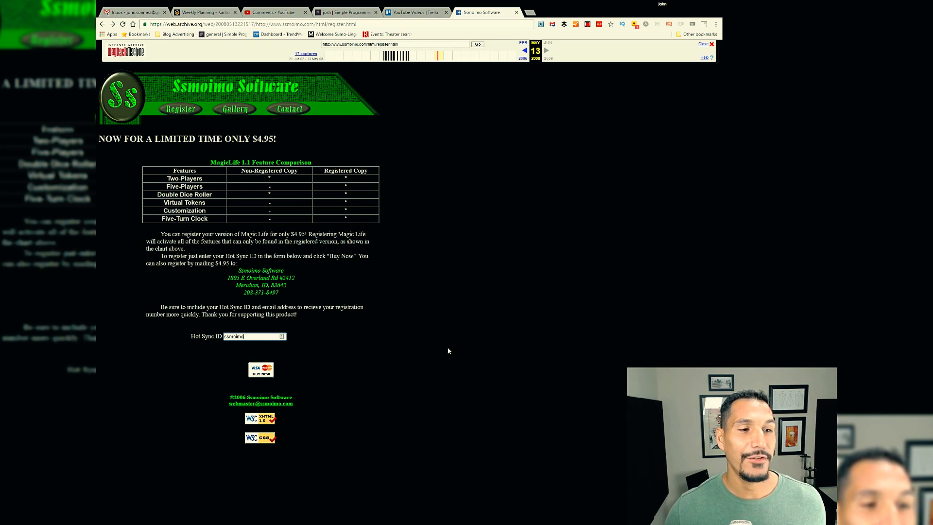
mouse_move(486, 334)
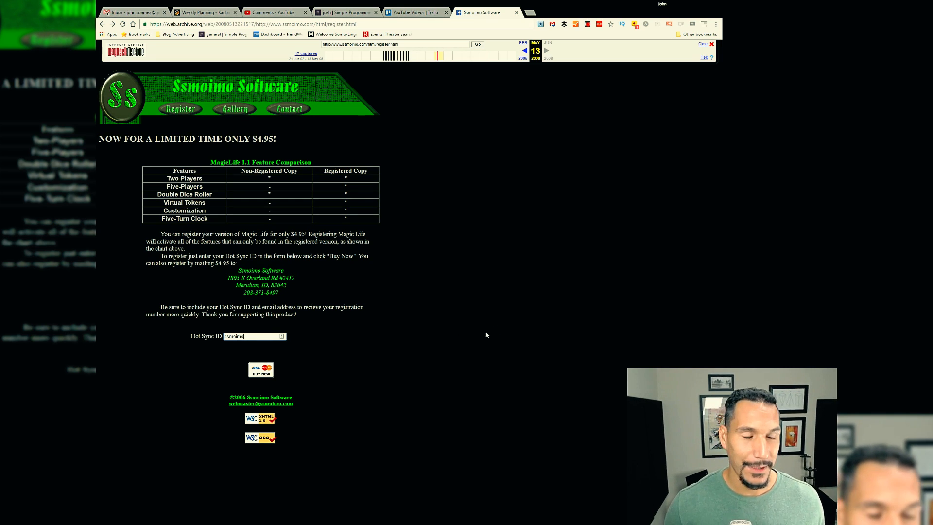
mouse_move(287, 363)
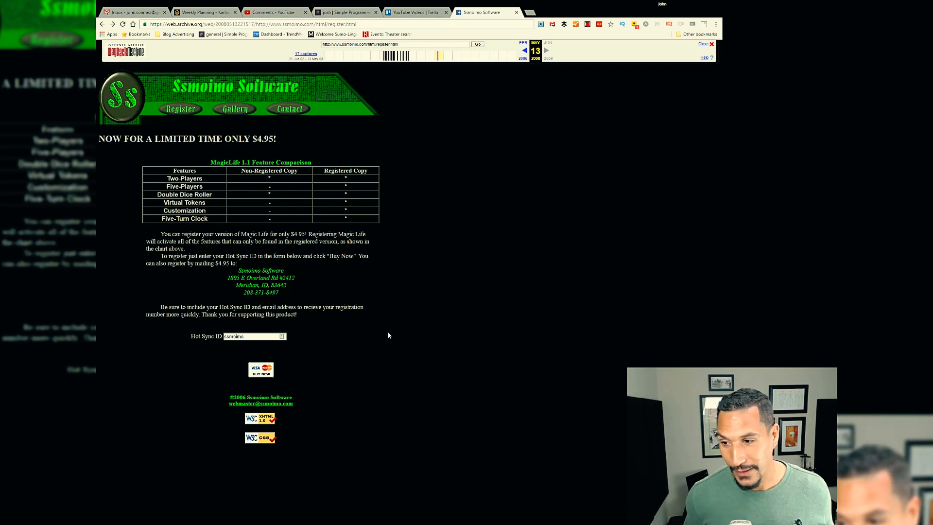
mouse_move(274, 199)
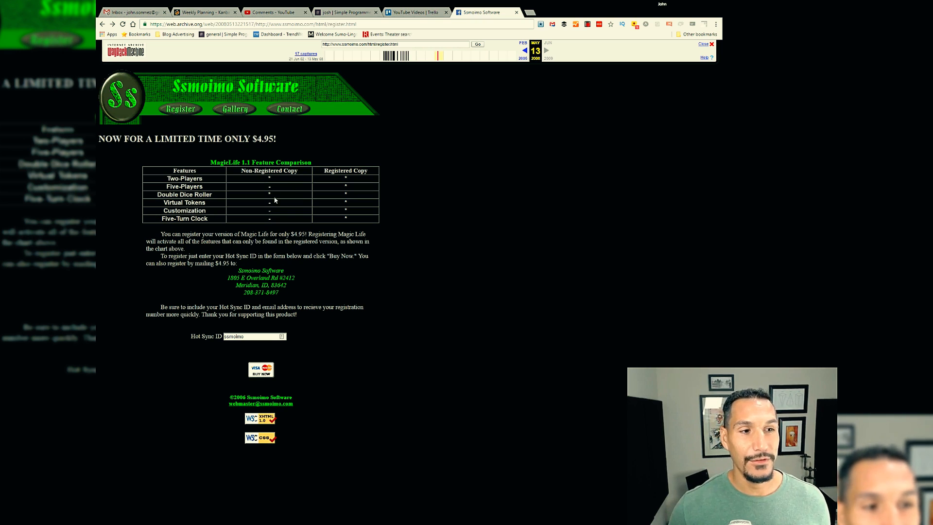
mouse_move(303, 174)
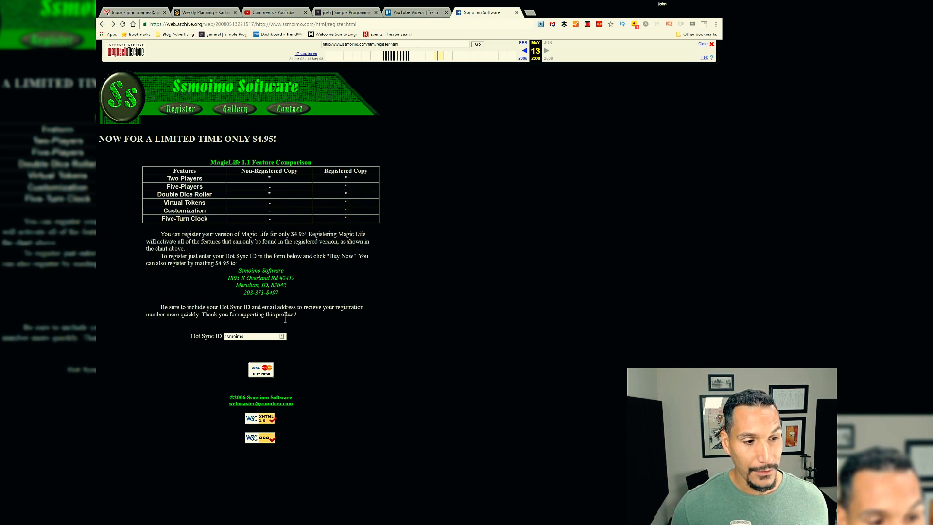
mouse_move(441, 297)
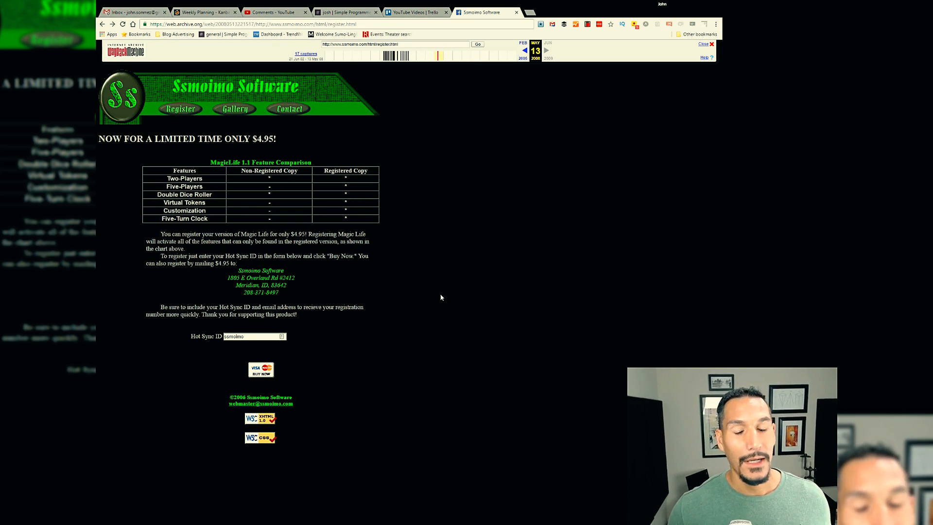
mouse_move(450, 294)
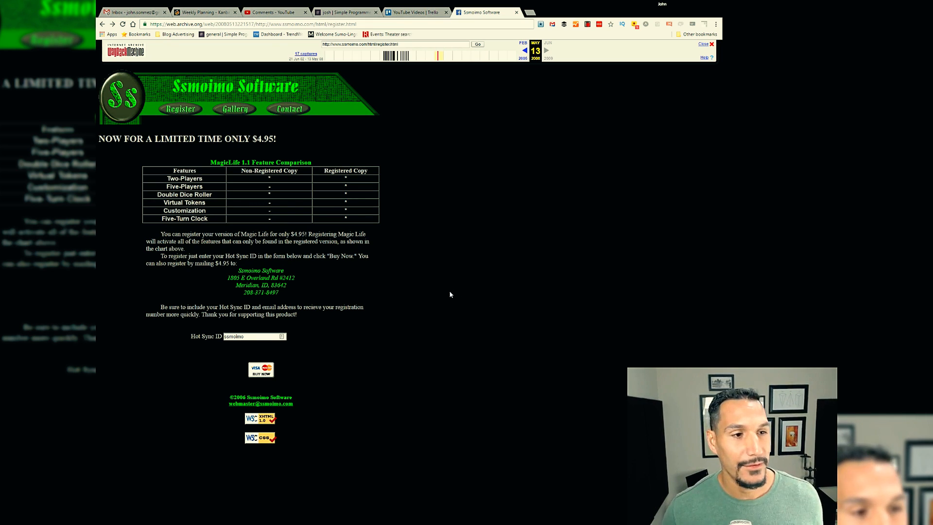
mouse_move(470, 239)
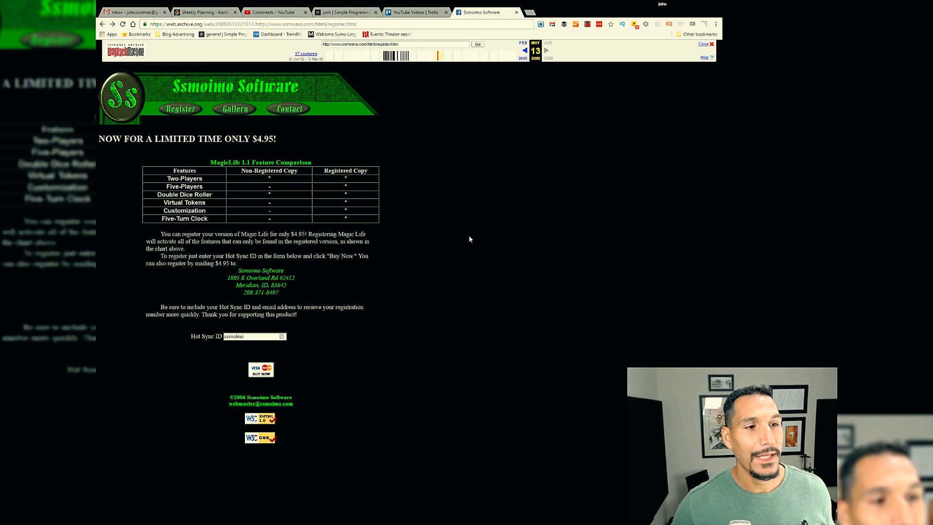
mouse_move(249, 352)
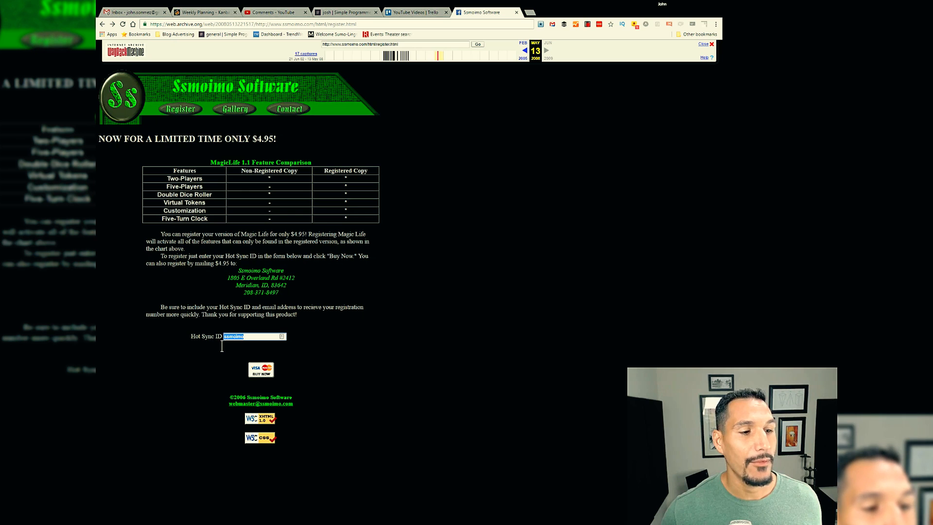
left_click(256, 336)
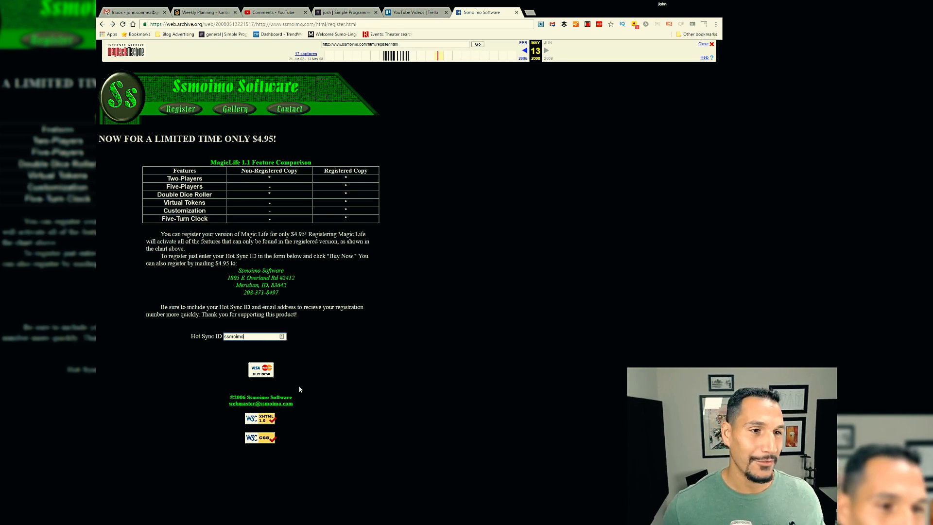
mouse_move(376, 415)
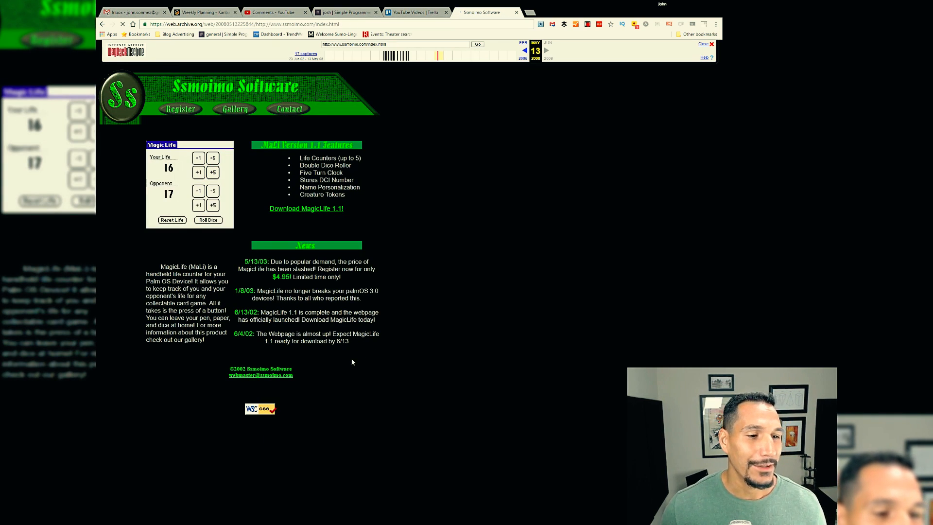
left_click(160, 145)
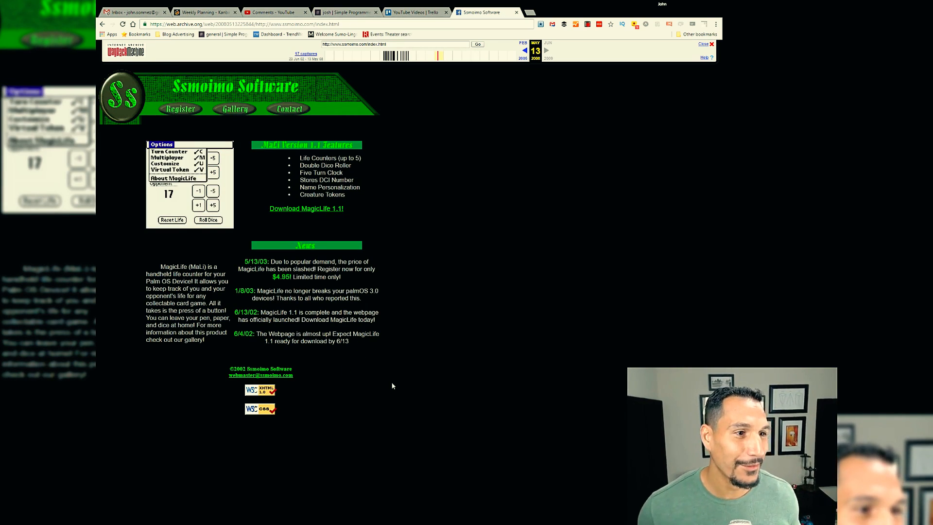
left_click(167, 164)
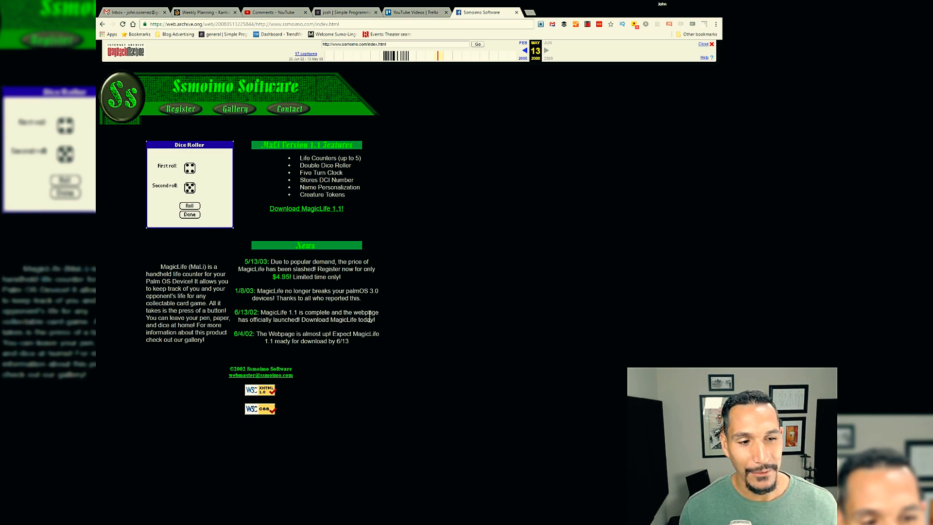
left_click(189, 214)
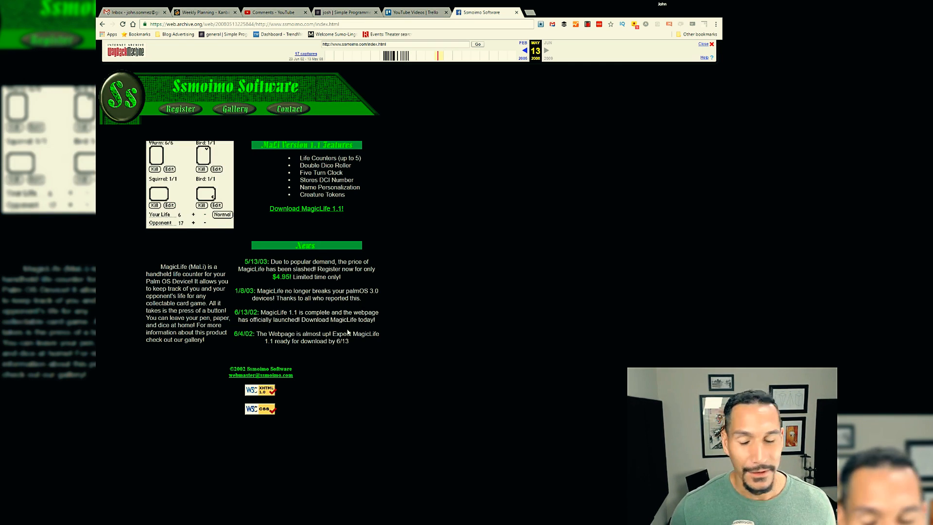
mouse_move(423, 301)
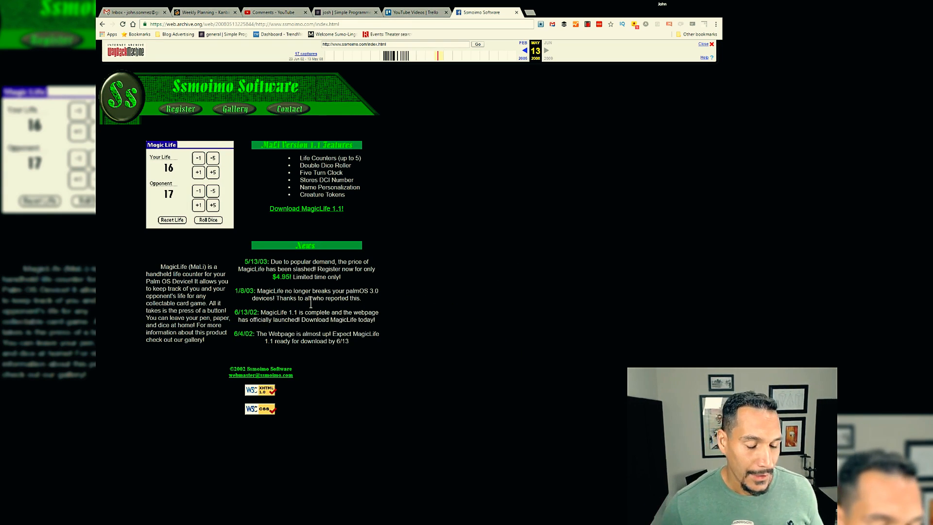
left_click(161, 144)
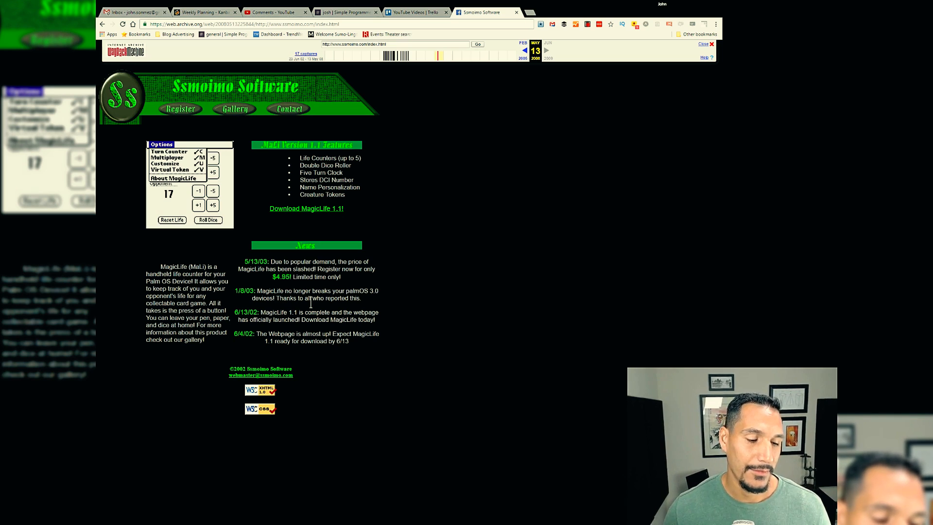
left_click(167, 164)
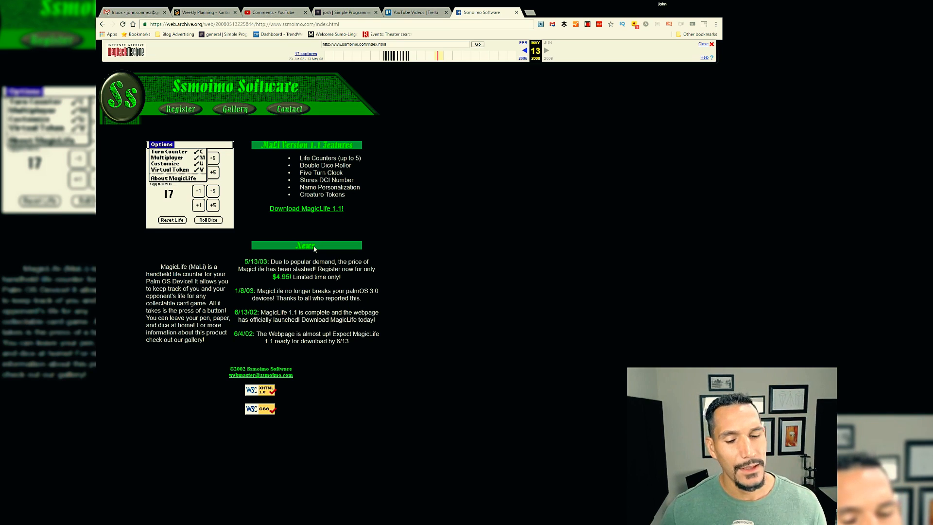
left_click(169, 162)
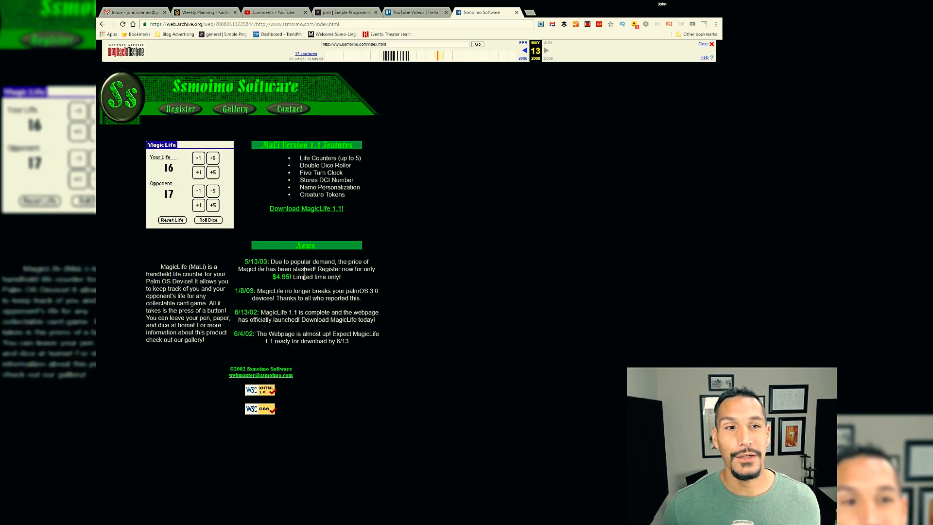
left_click(160, 145)
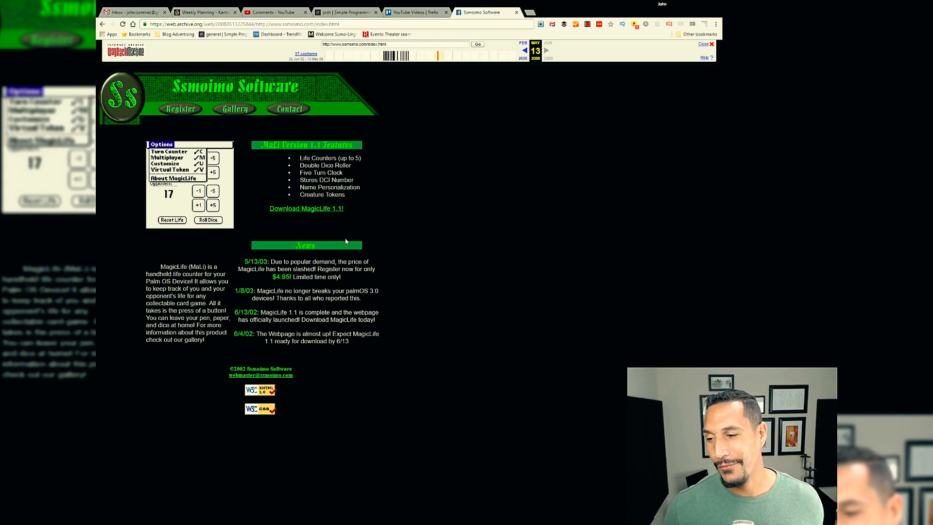
left_click(169, 162)
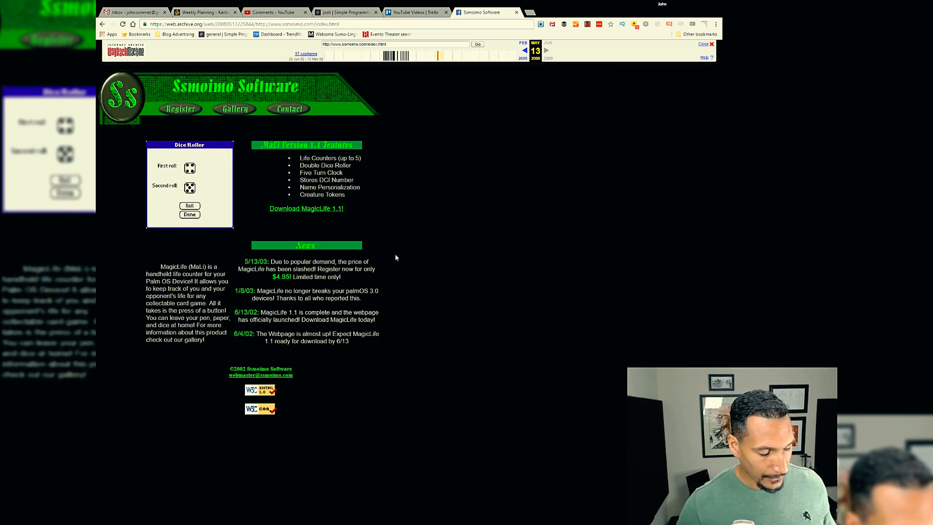
left_click(189, 214)
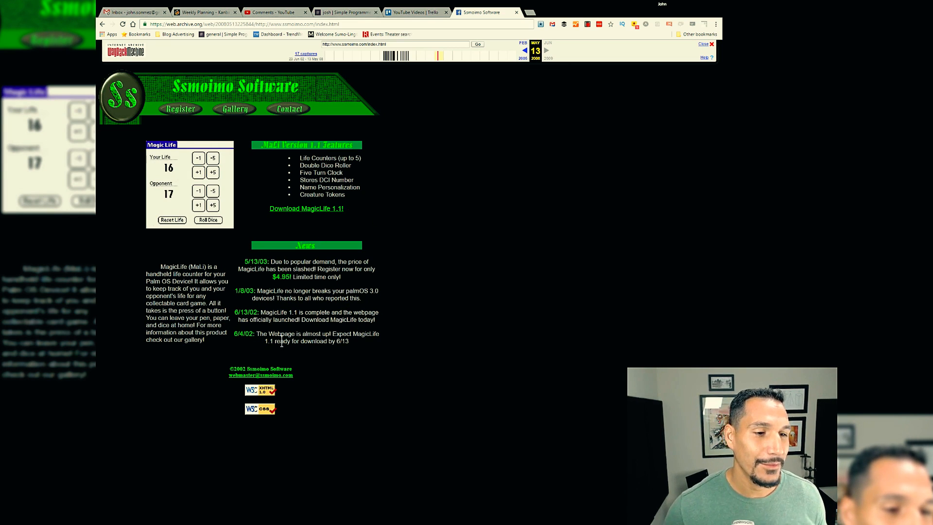
left_click(161, 145)
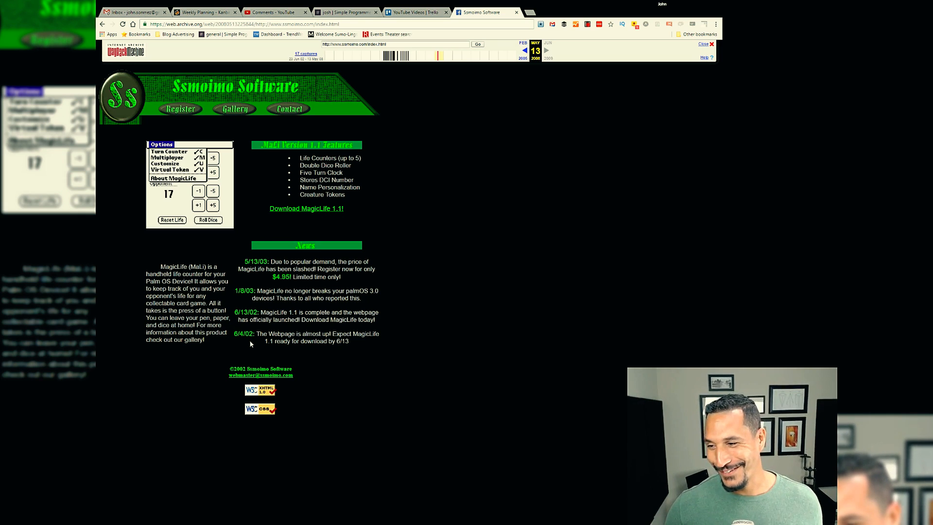
left_click(168, 164)
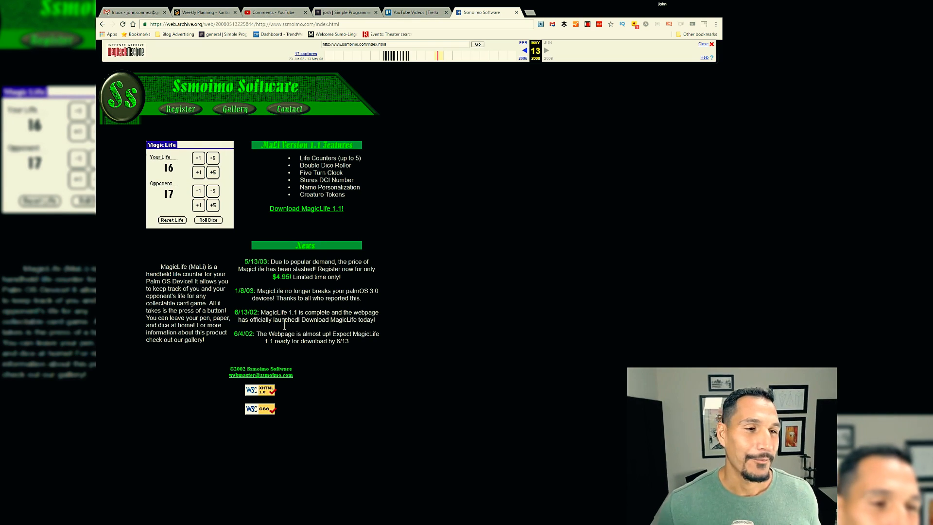
left_click(161, 145)
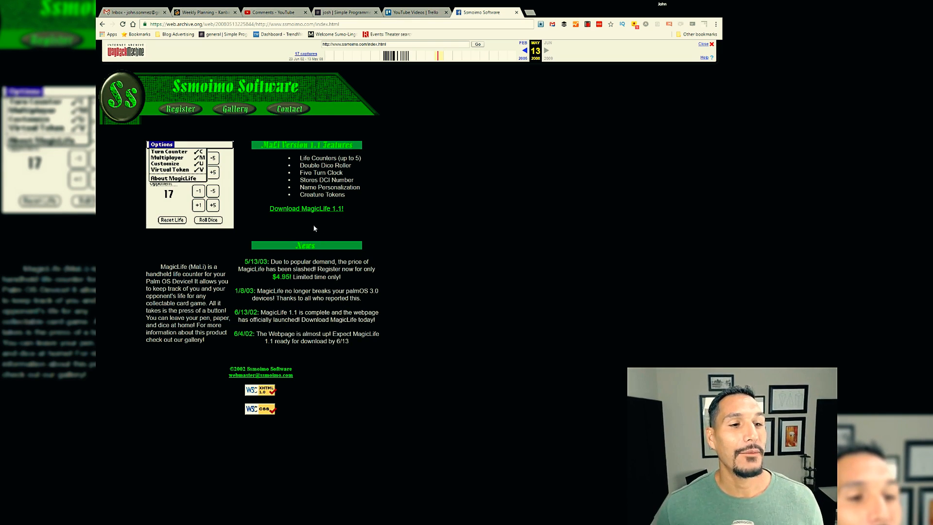
left_click(163, 163)
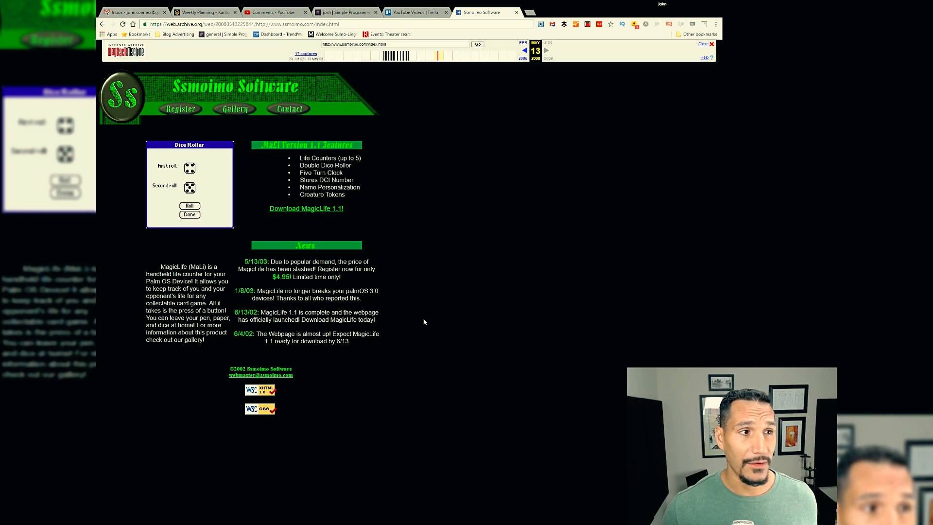
left_click(189, 214)
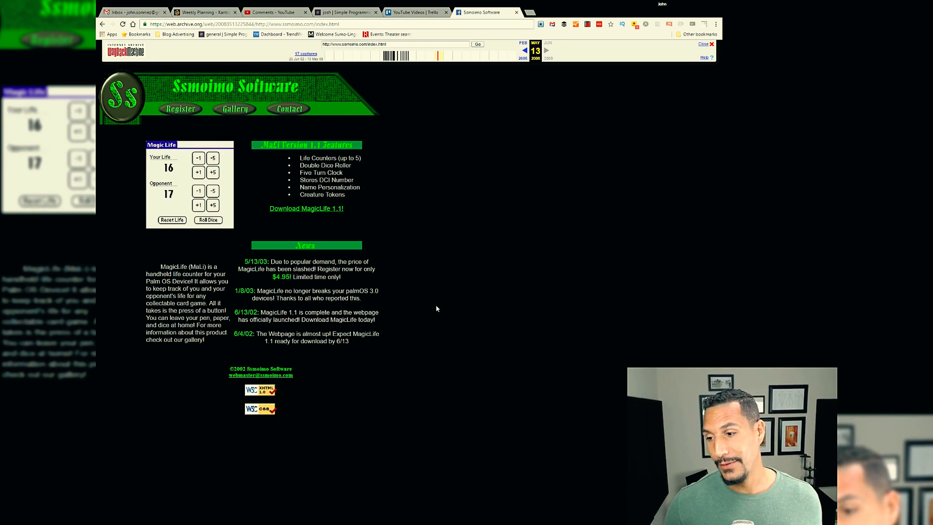
left_click(161, 145)
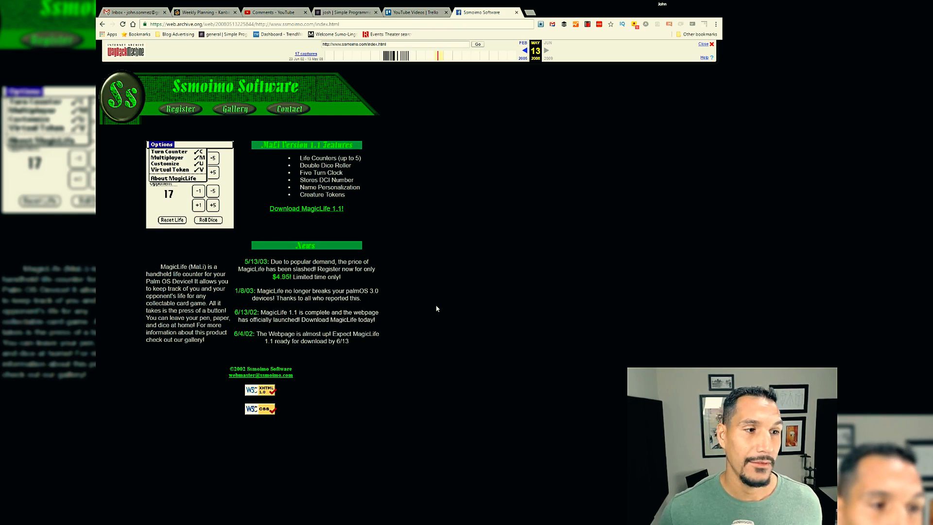
left_click(169, 163)
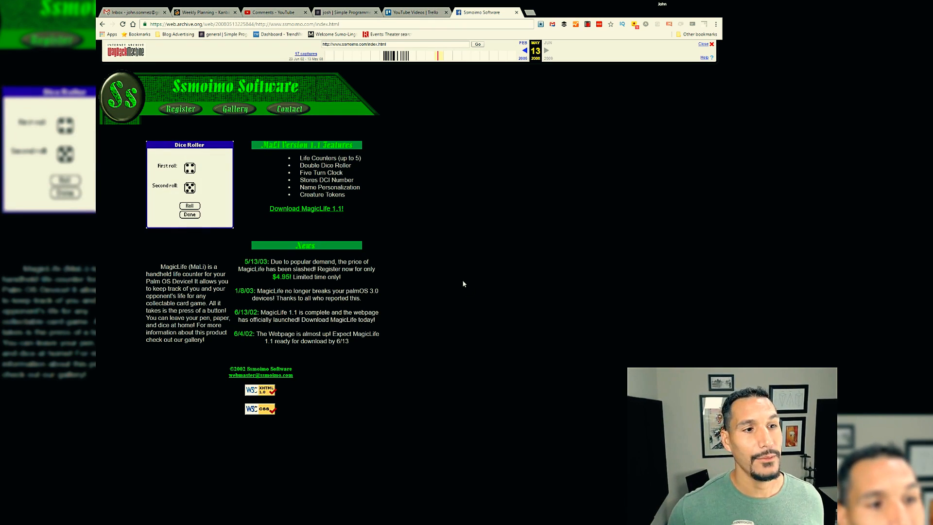
left_click(189, 214)
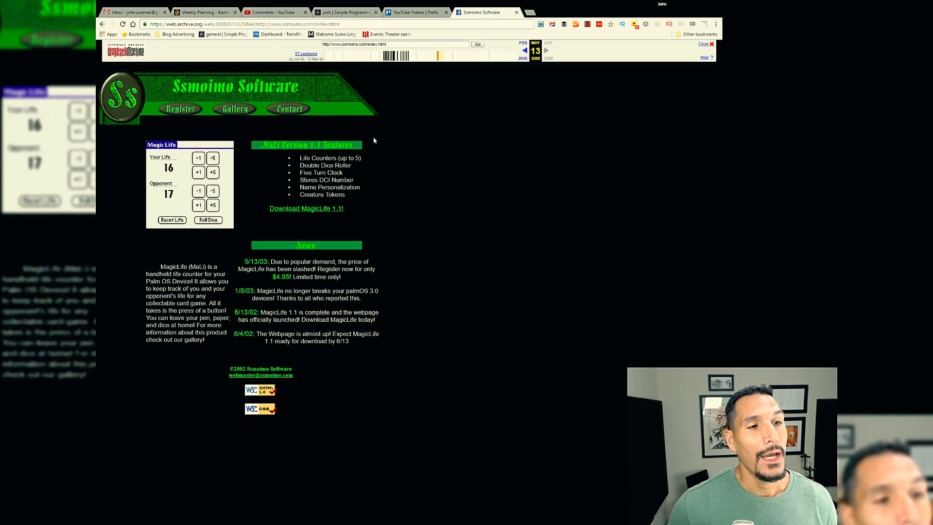
left_click(161, 144)
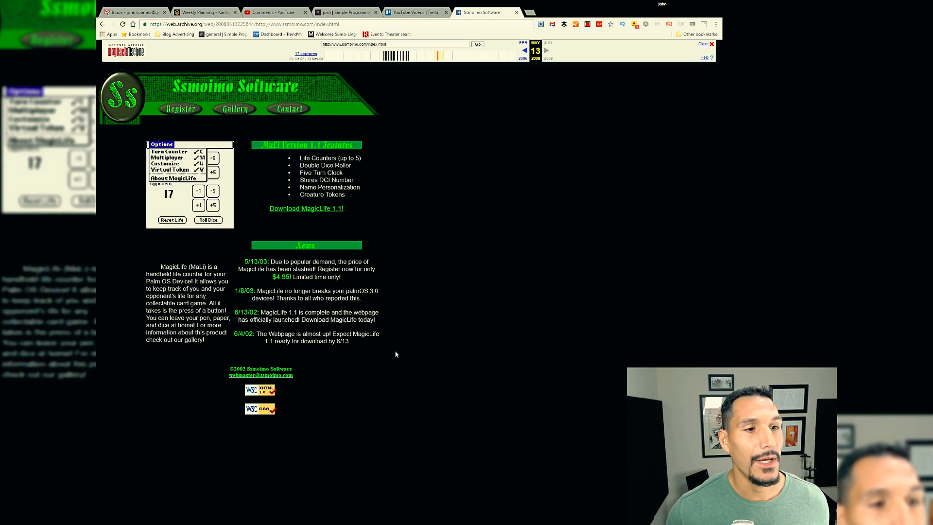
left_click(170, 161)
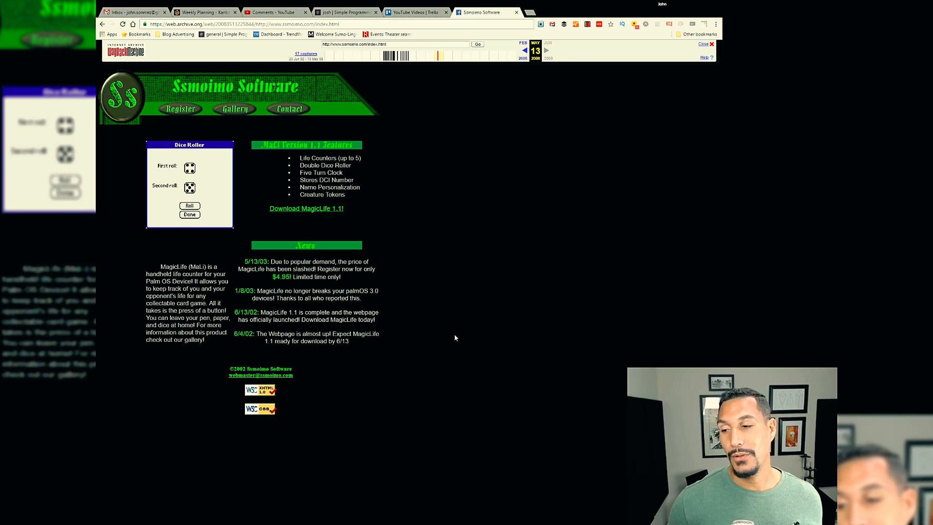
left_click(189, 215)
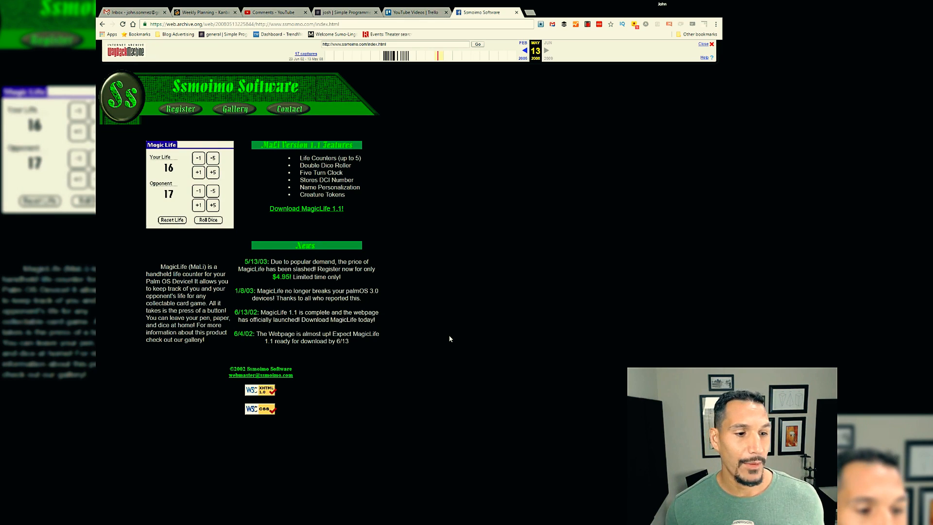
left_click(161, 145)
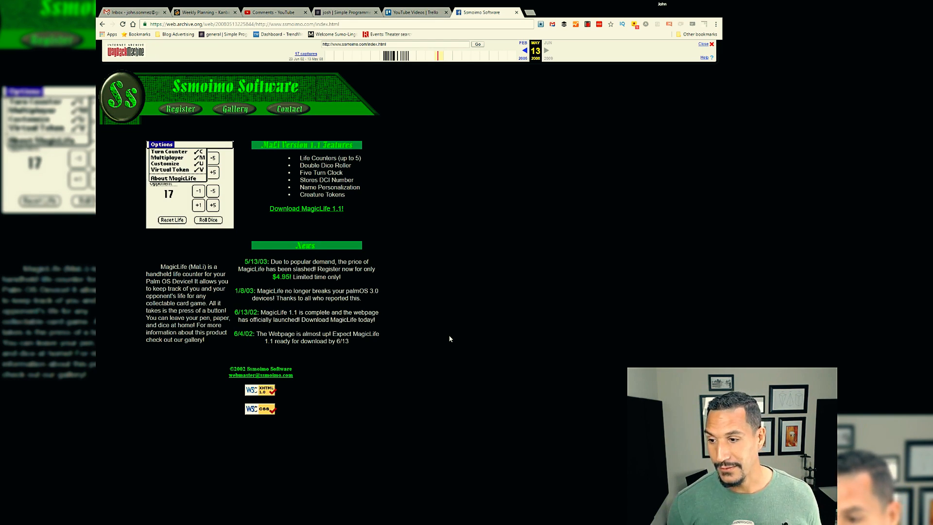
left_click(166, 163)
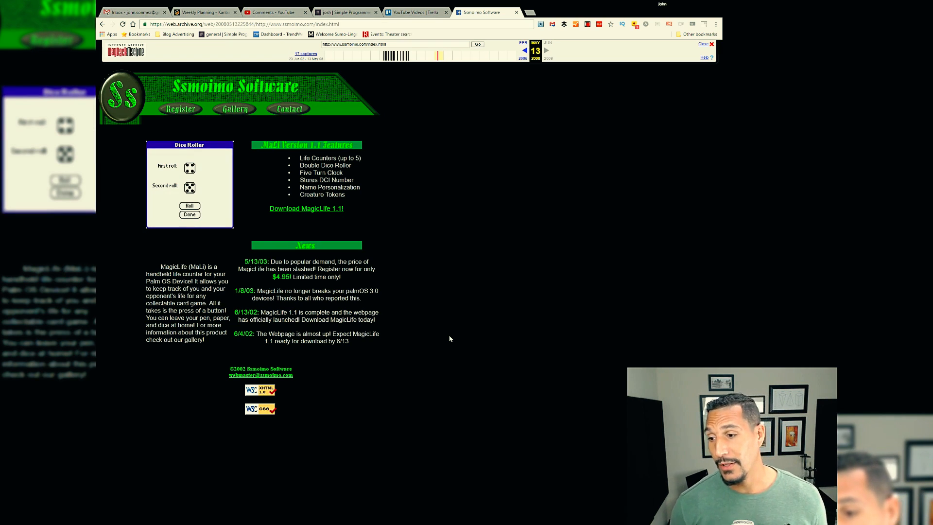
Open 'Why Programmers Should Always Have a Side Project' from Simple Programmer in a new tab
left_click(189, 214)
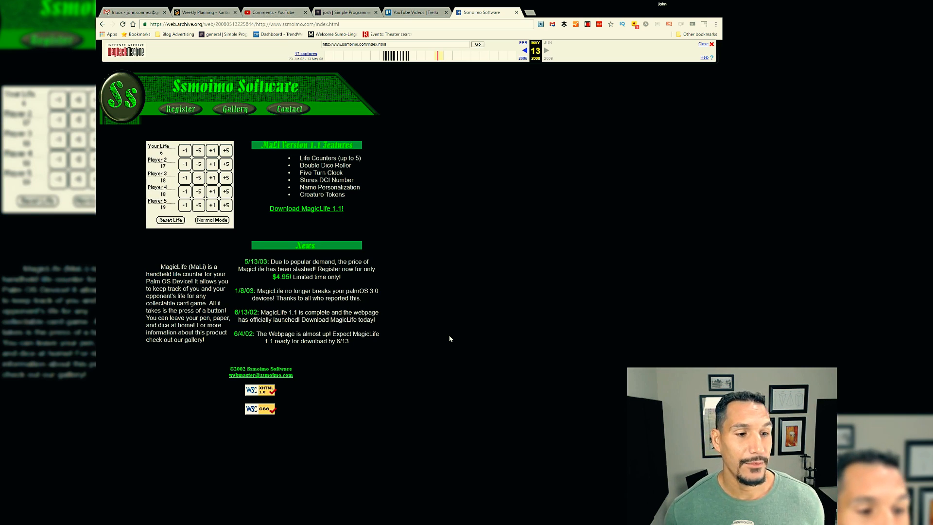
left_click(212, 220)
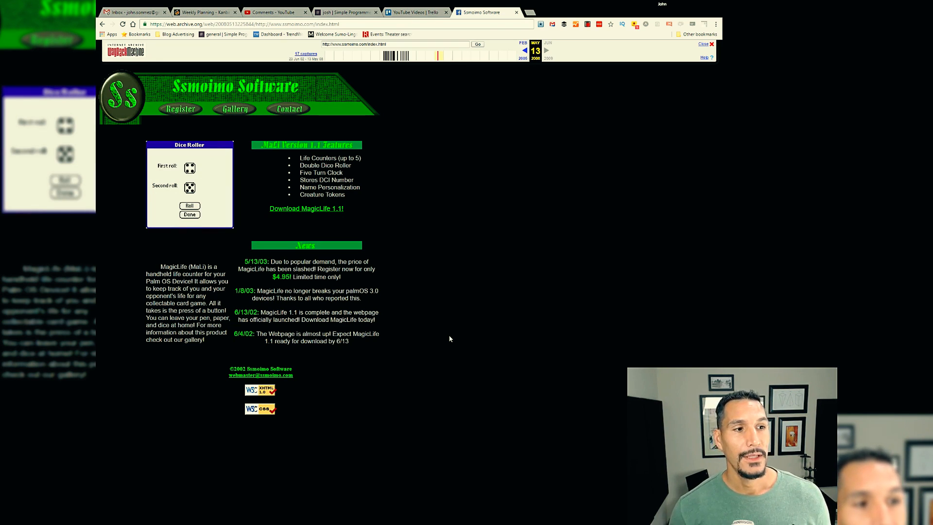
left_click(189, 214)
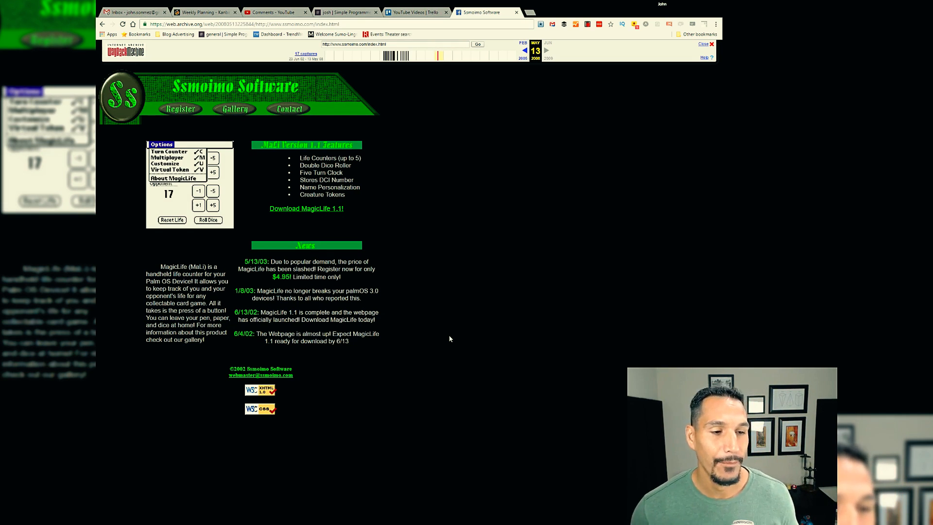
left_click(170, 161)
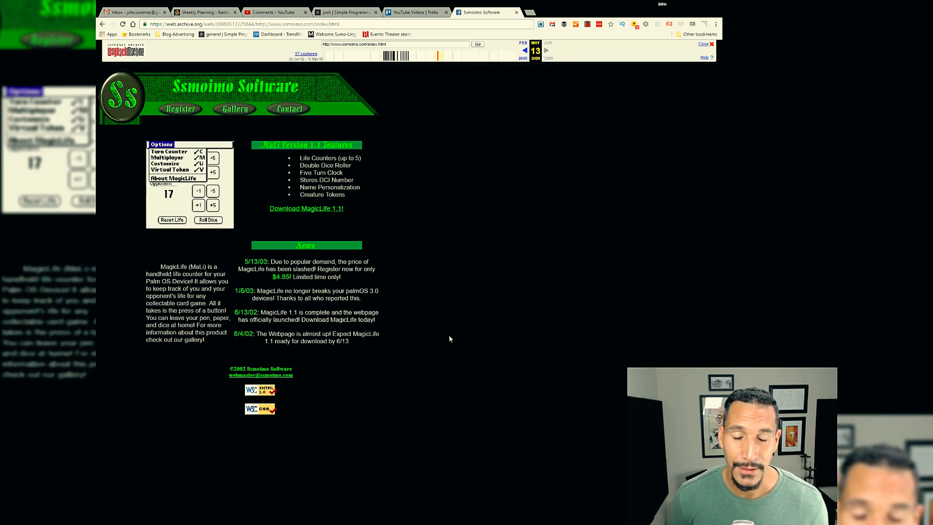
left_click(167, 162)
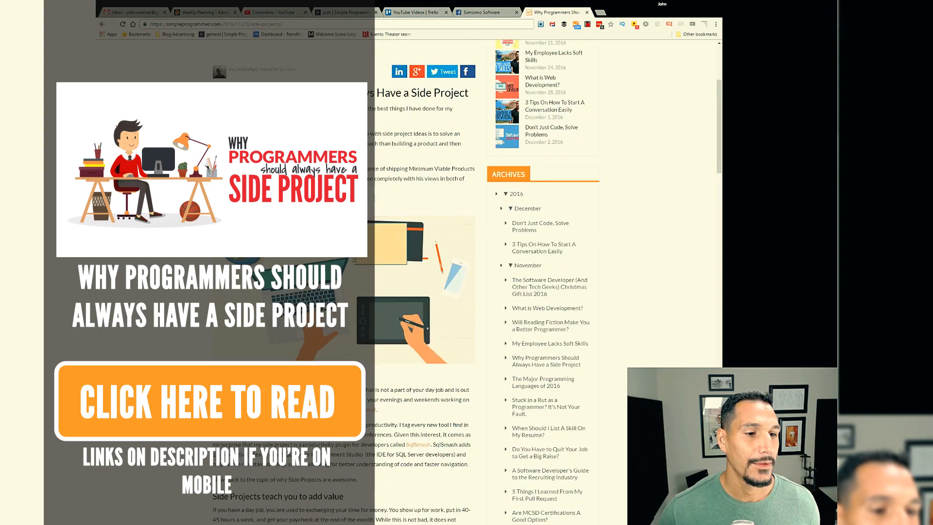
Skim the side-project article, then switch back to the Ssmoimo Software tab
scroll("down", 3)
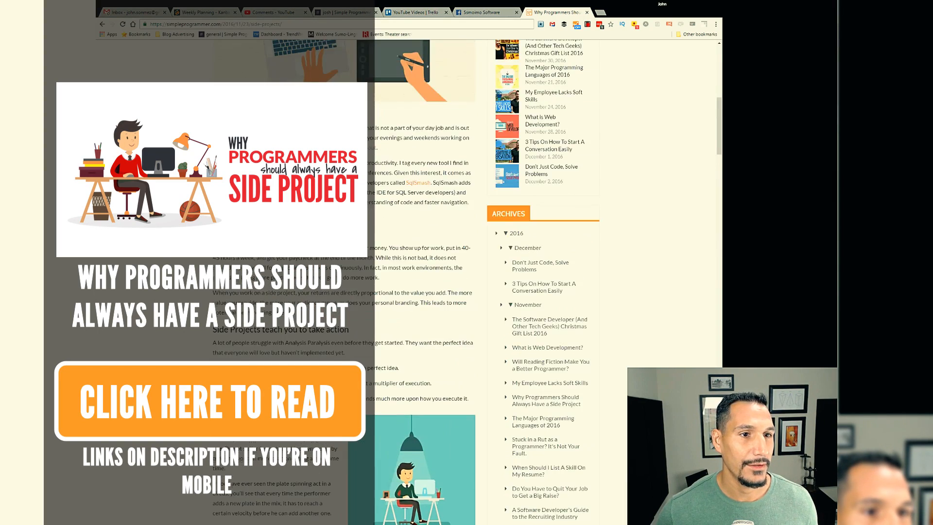
scroll("up", 3)
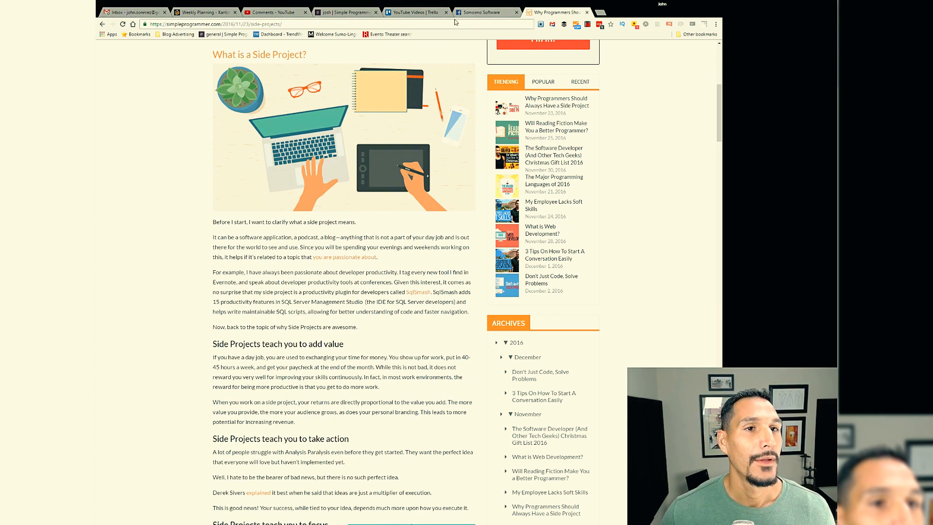
left_click(483, 12)
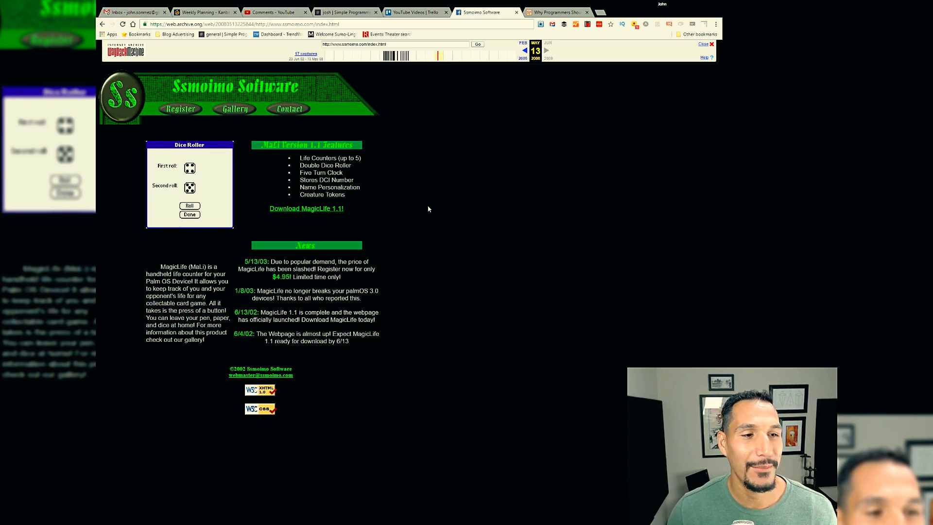
left_click(189, 215)
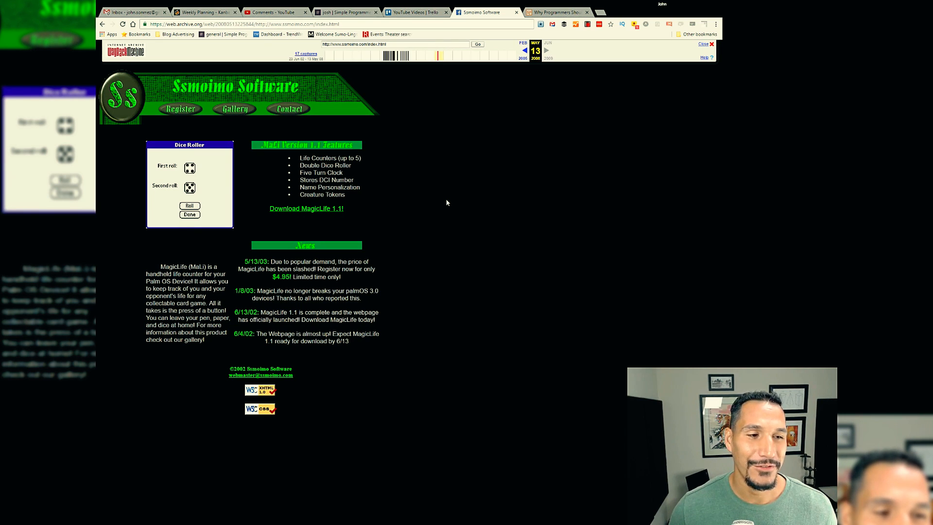
left_click(189, 215)
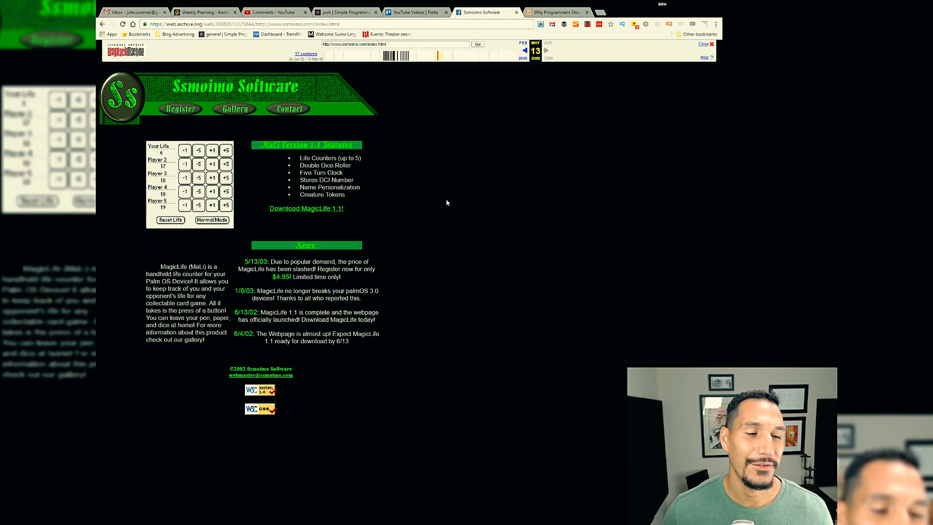